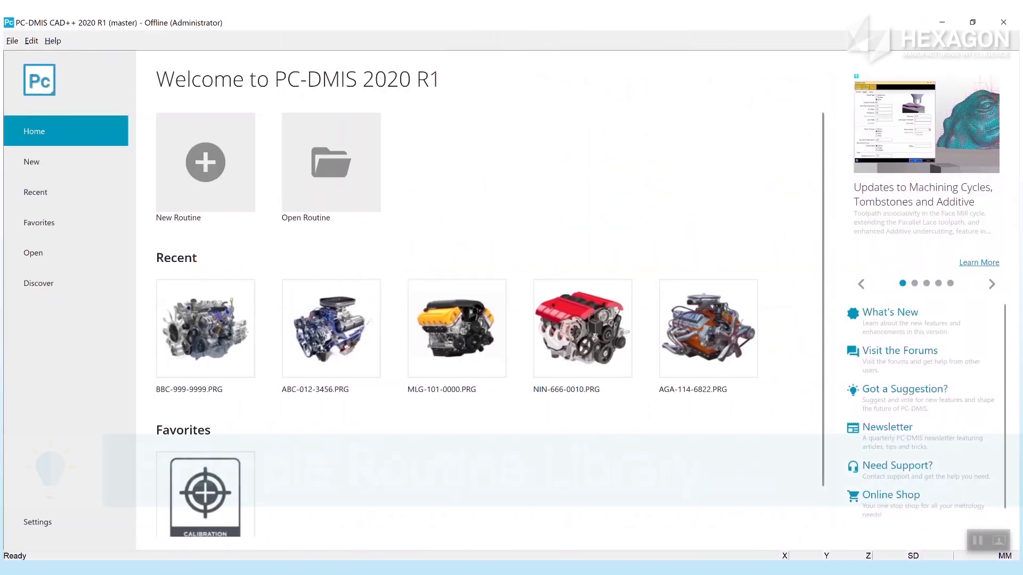
Show the Example Routines library on the Discover page.
left_click(38, 283)
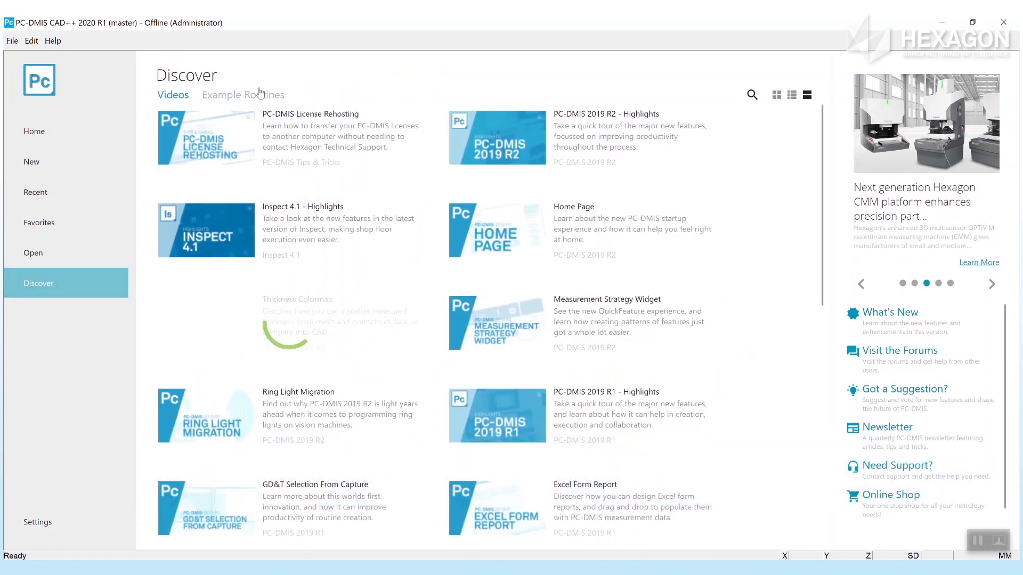
left_click(243, 94)
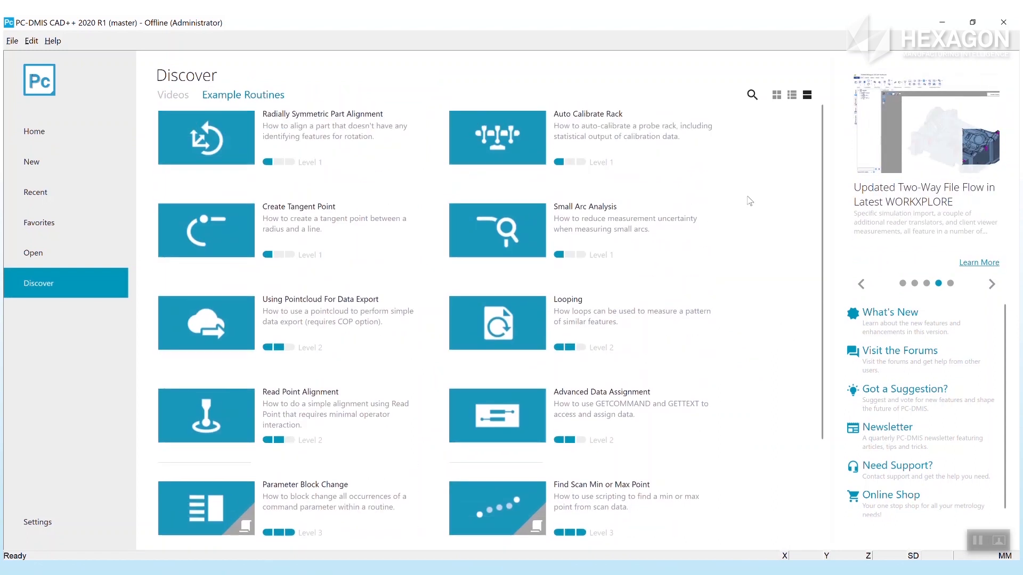
type("for")
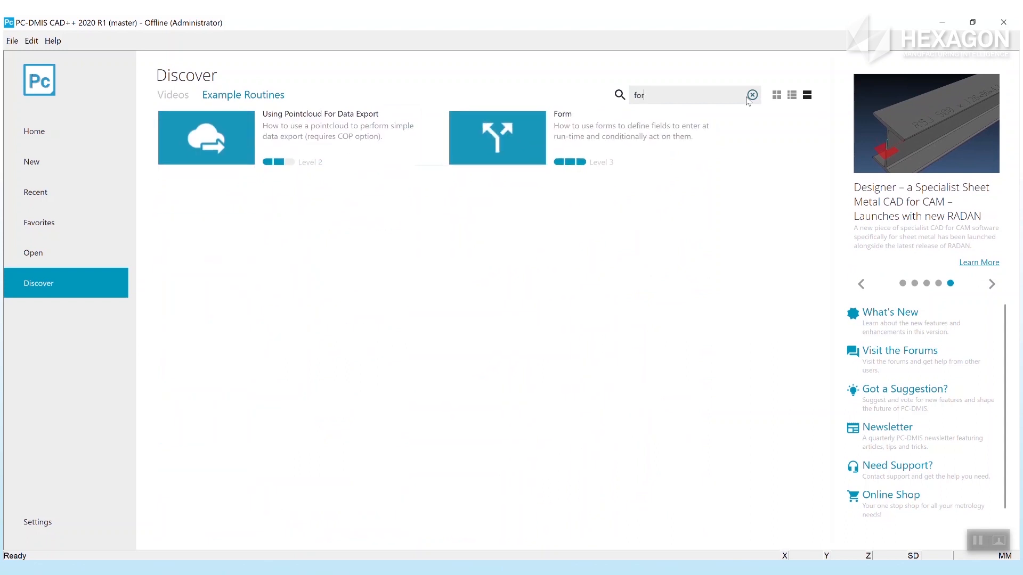
left_click(752, 95)
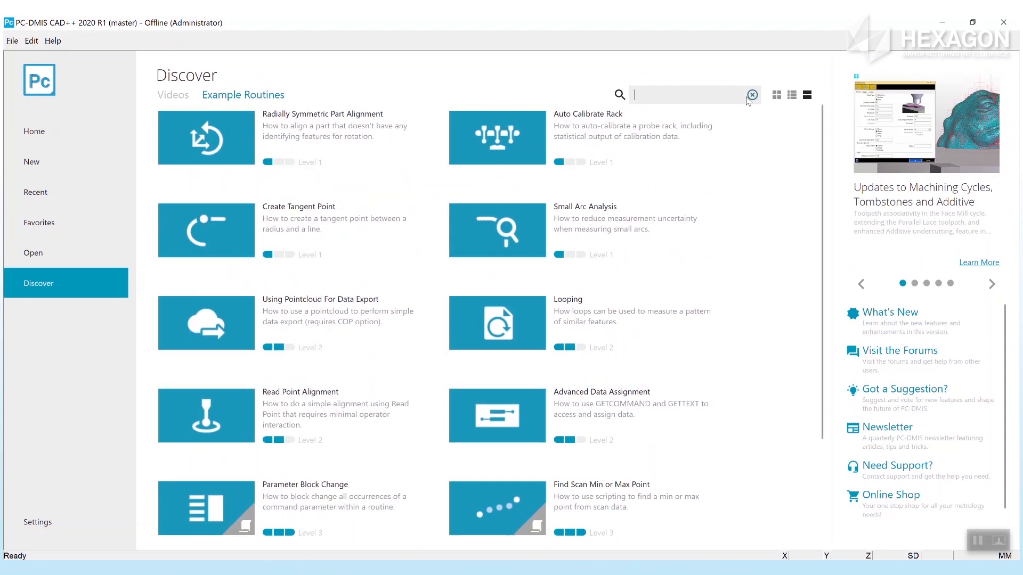
scroll("down", 3)
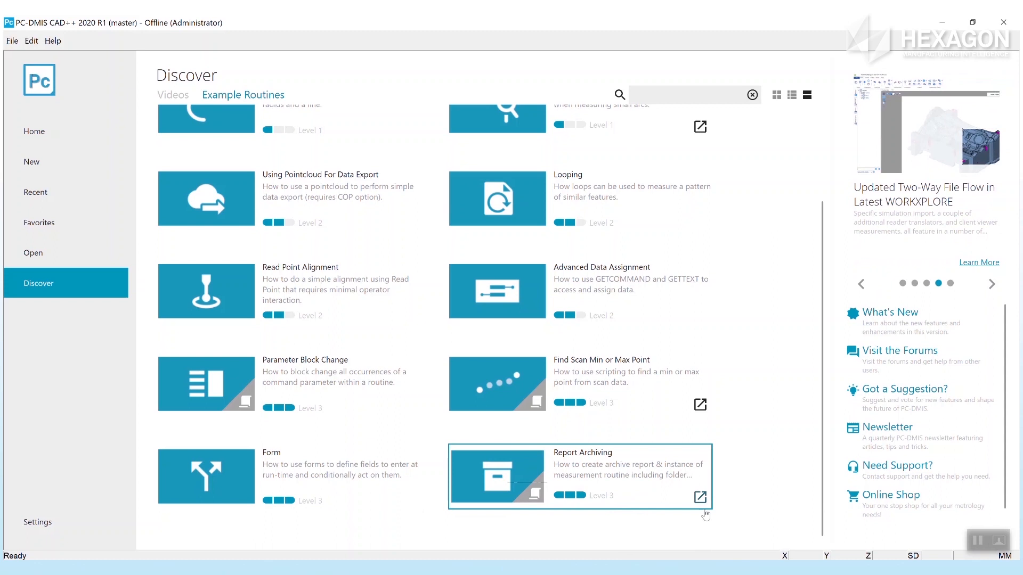
Open 12_ReportArchiving_Example.zip and launch ReadMe_Report_Archiving_Example.pdf from it.
left_click(700, 498)
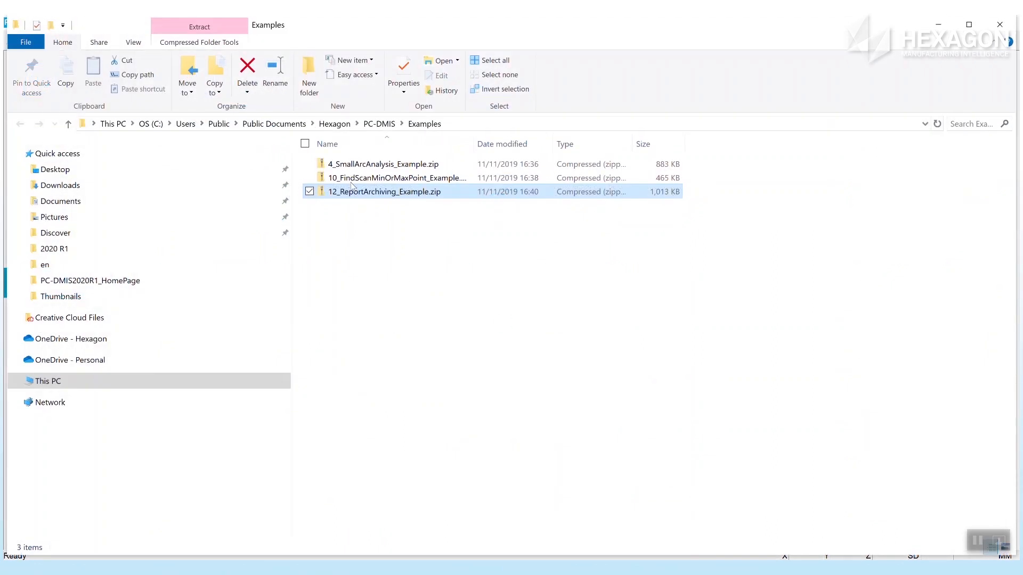
right_click(385, 191)
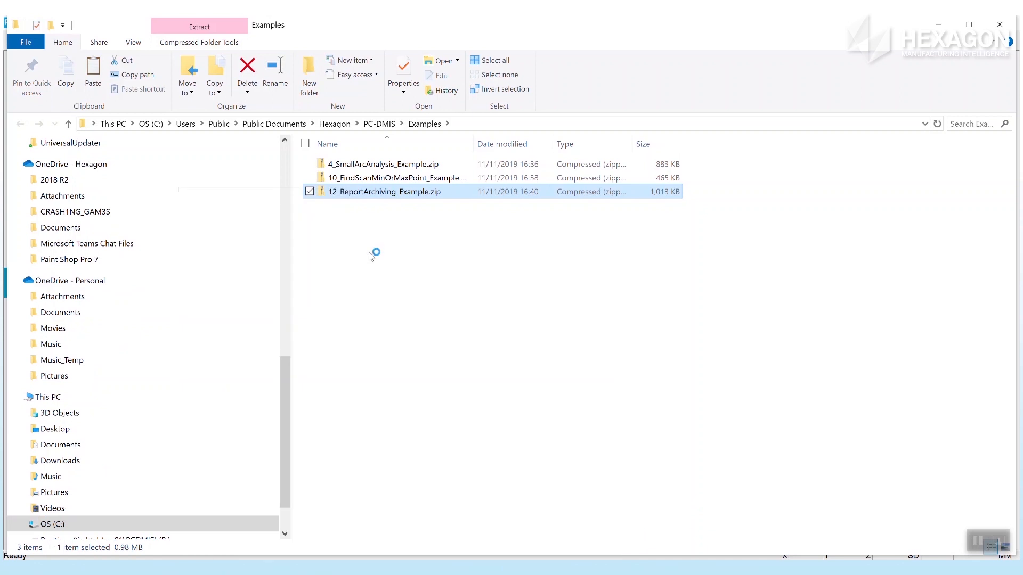
double_click(385, 191)
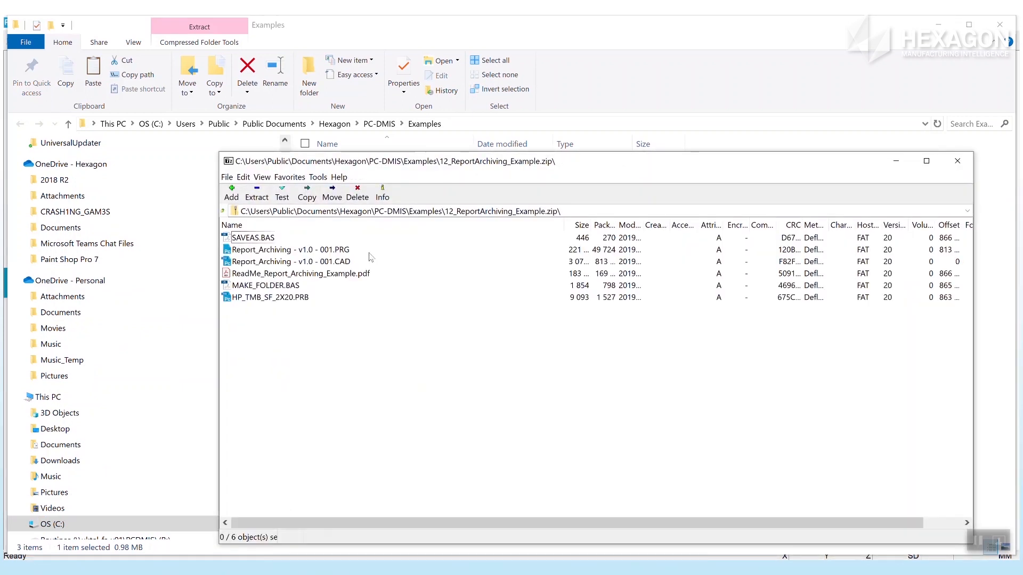
left_click(301, 274)
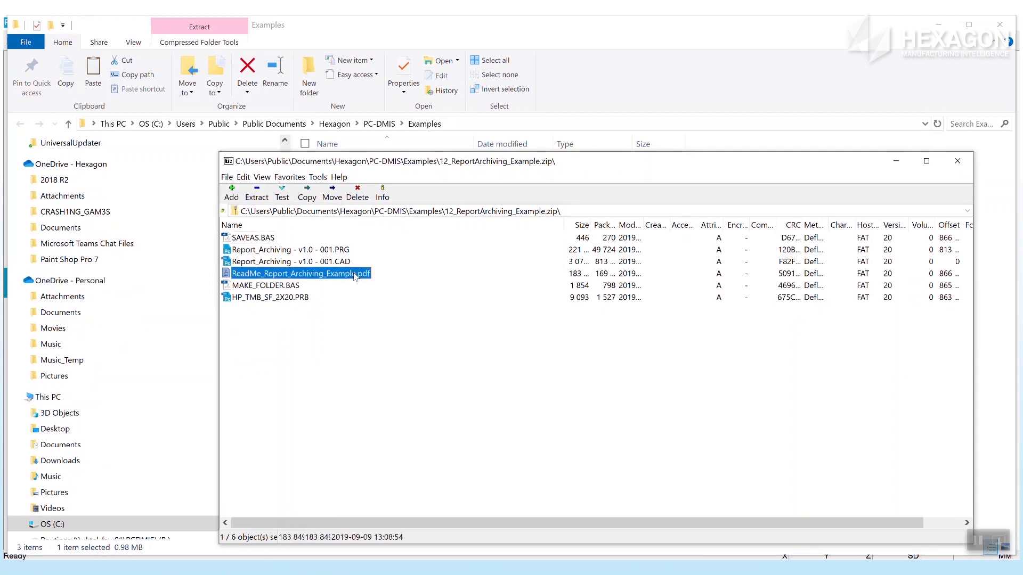
double_click(301, 273)
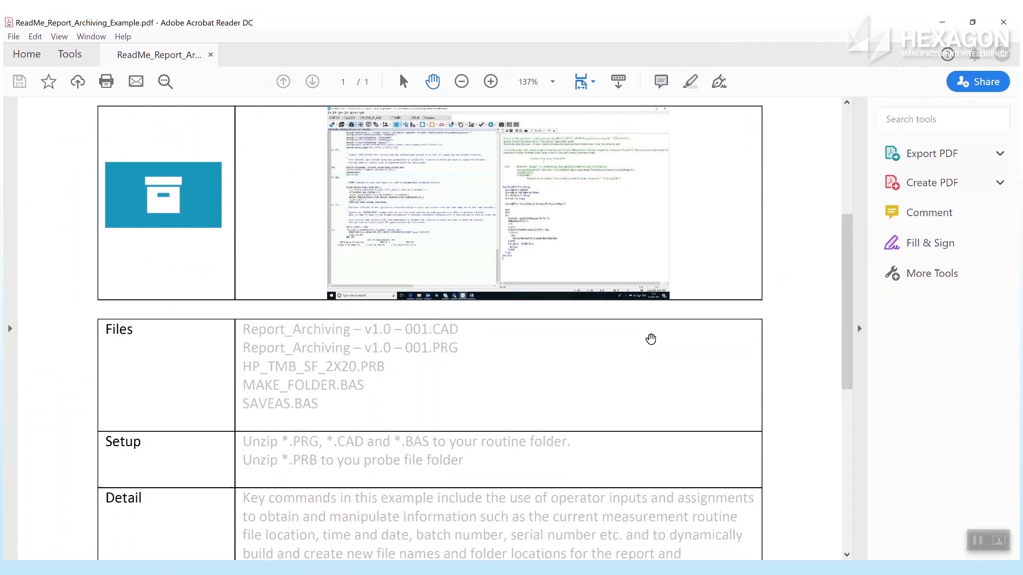
Scroll through the Report Archiving ReadMe's file list and setup notes.
scroll("down", 3)
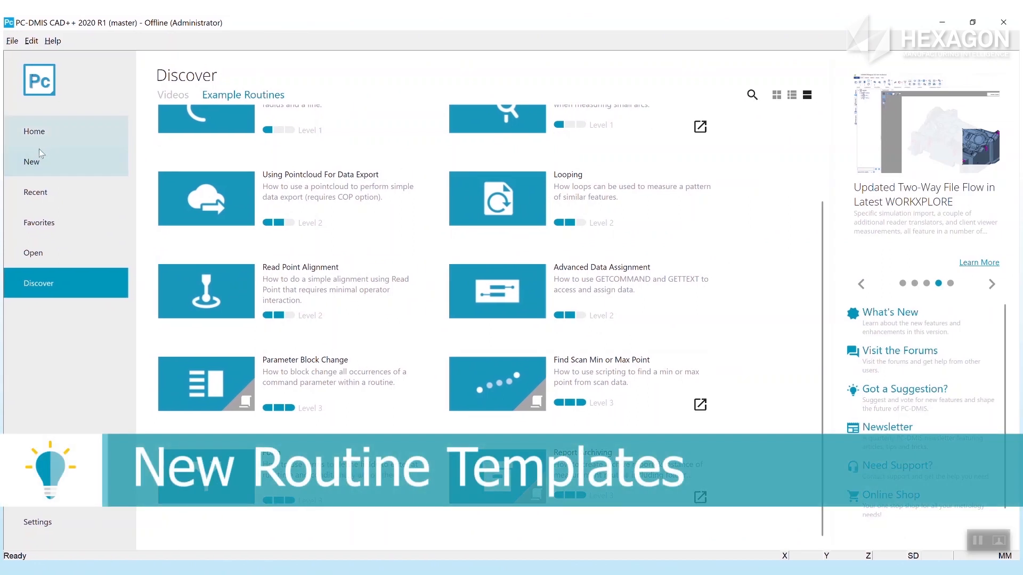
Show the New page templates as a detailed list and select the Blank Template.
left_click(31, 160)
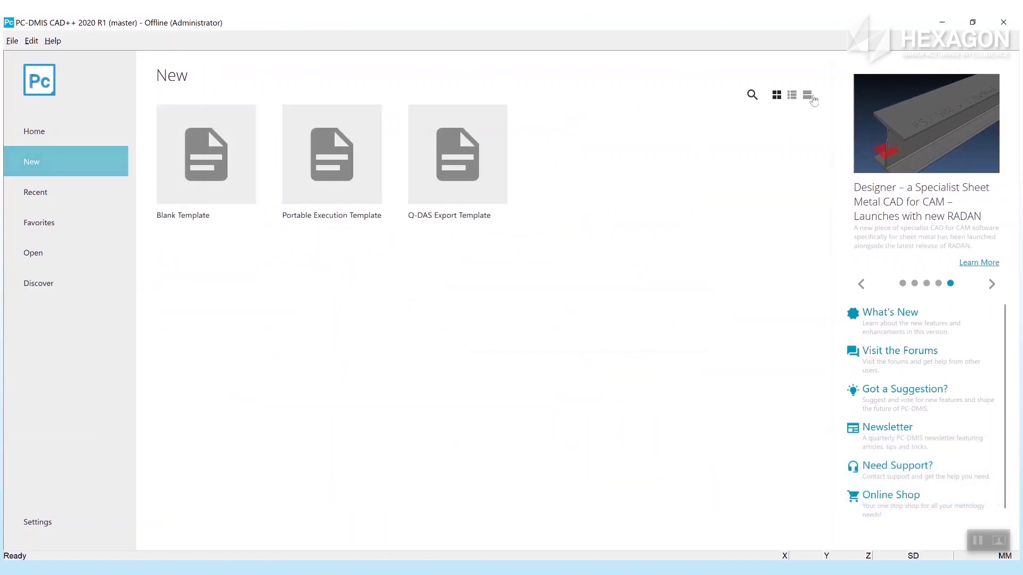
left_click(807, 95)
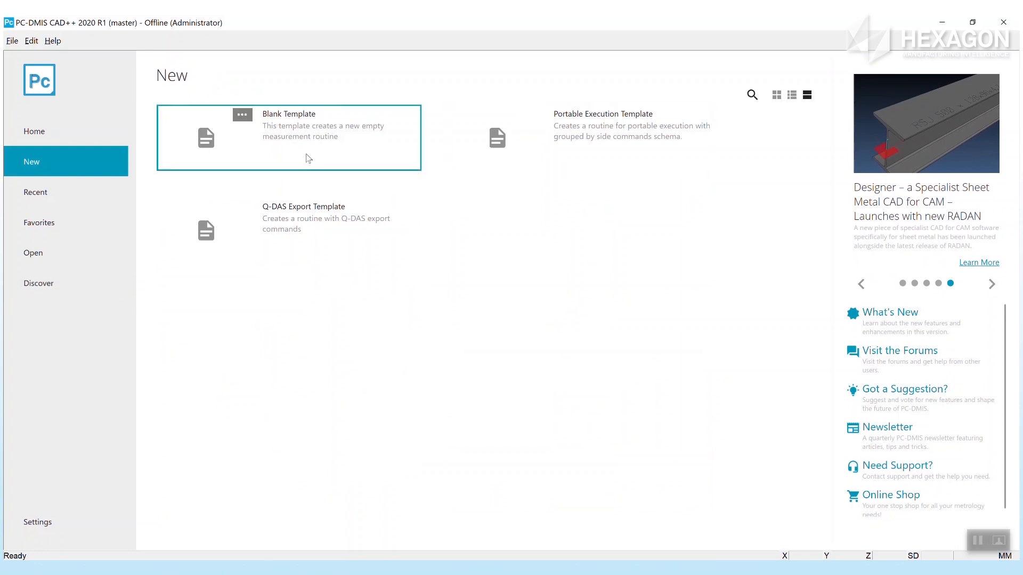
left_click(289, 137)
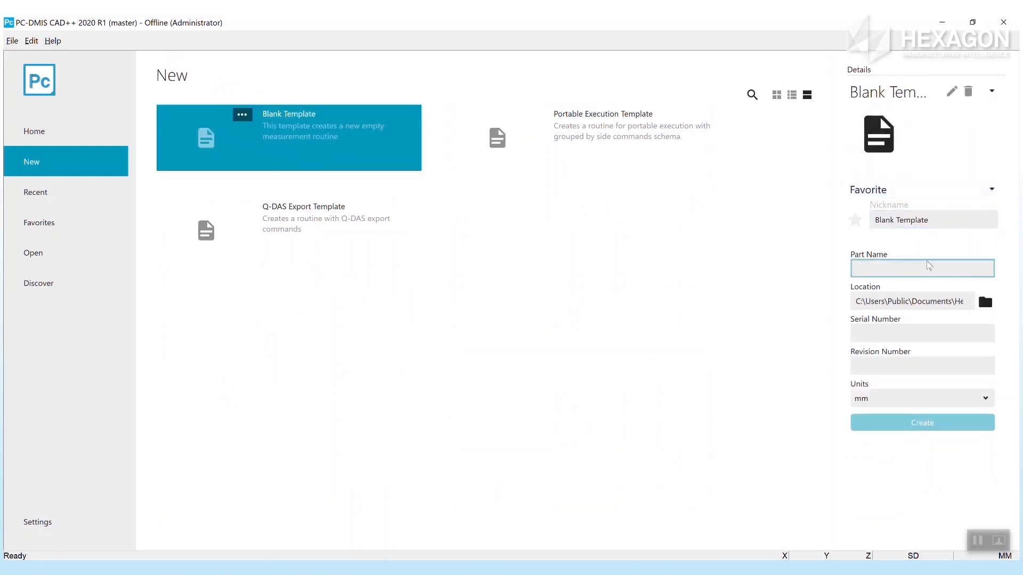
Fill in part name New part, serial 123 and revision 456, then browse for a save location.
type("New par")
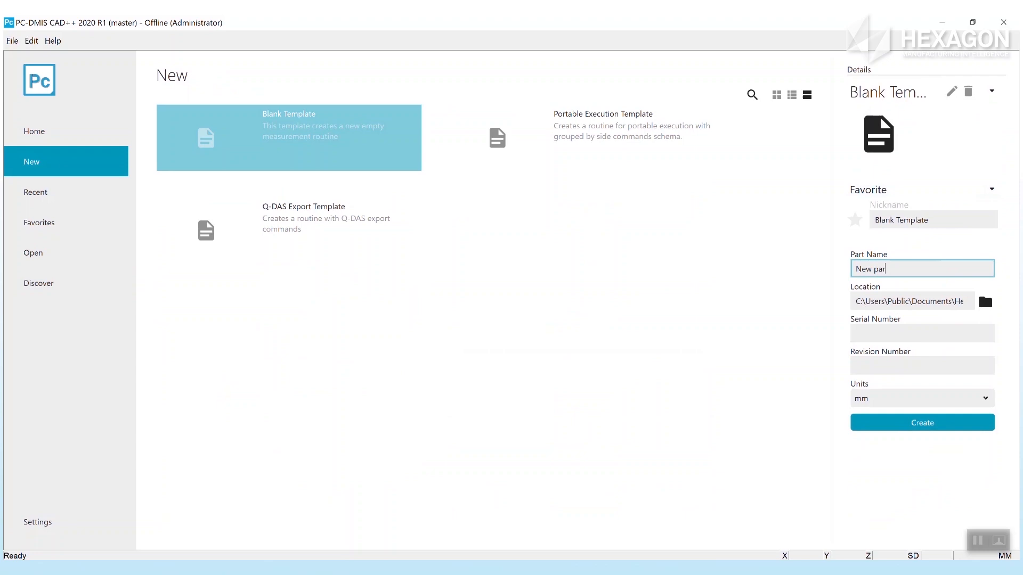
left_click(921, 332)
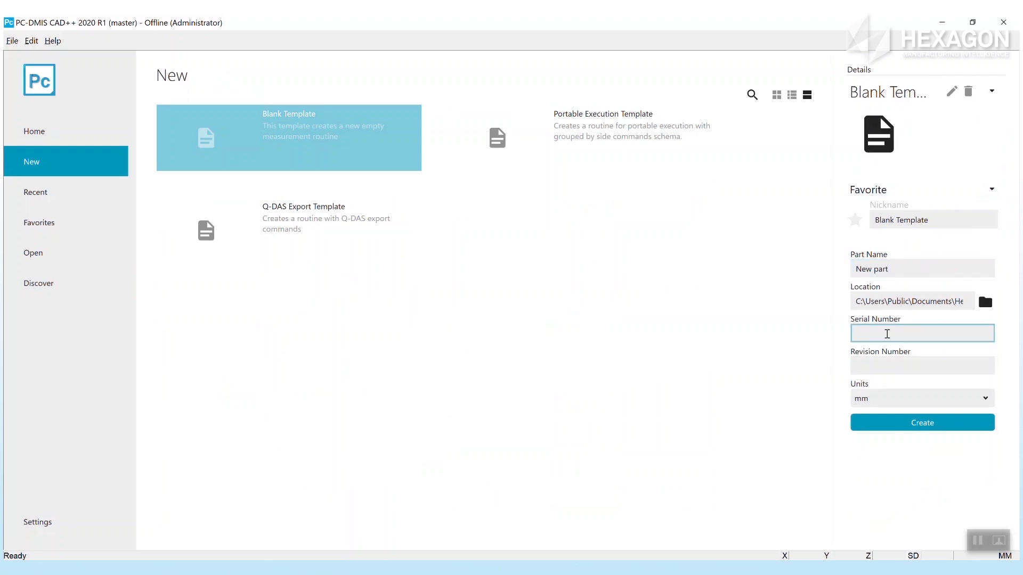
type("4")
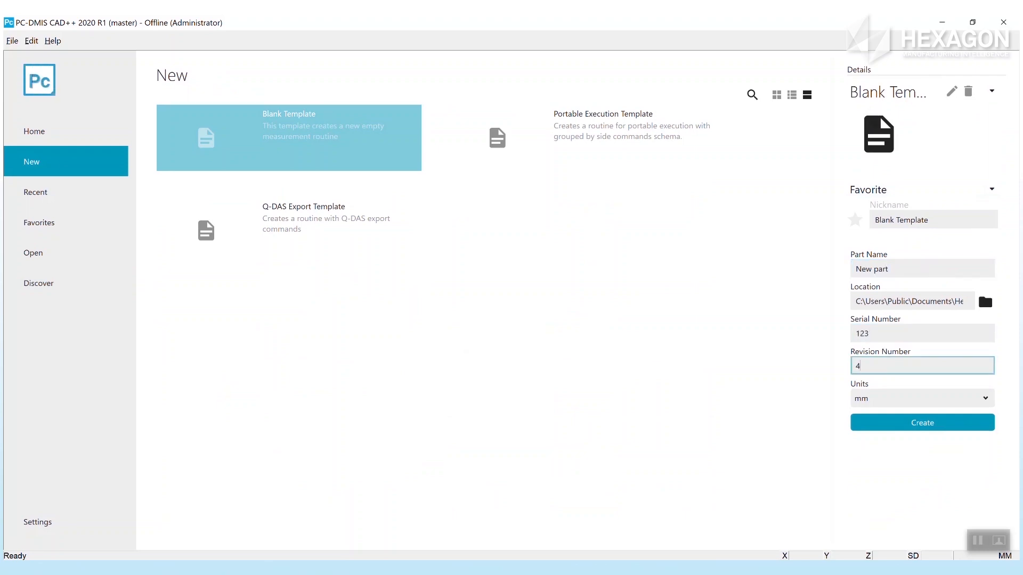
type("456")
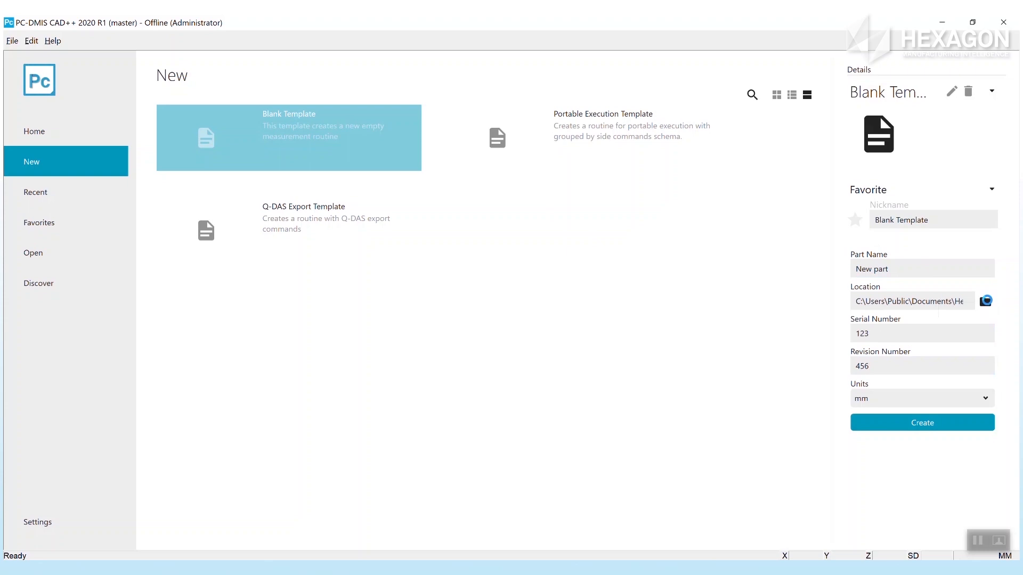
left_click(985, 301)
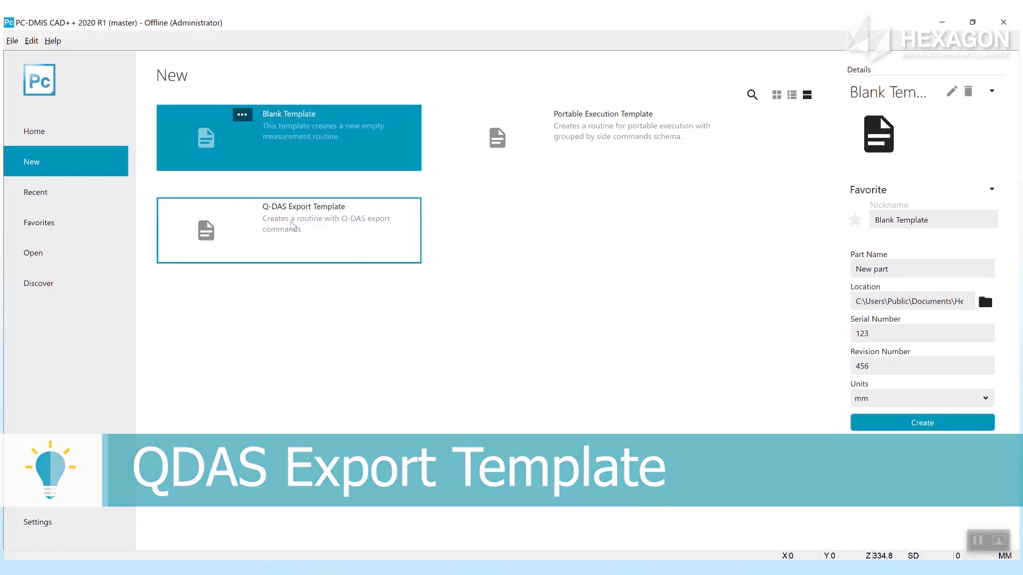
Select the Q-DAS Export Template with part name Test QDAS and serial number 789.
left_click(288, 231)
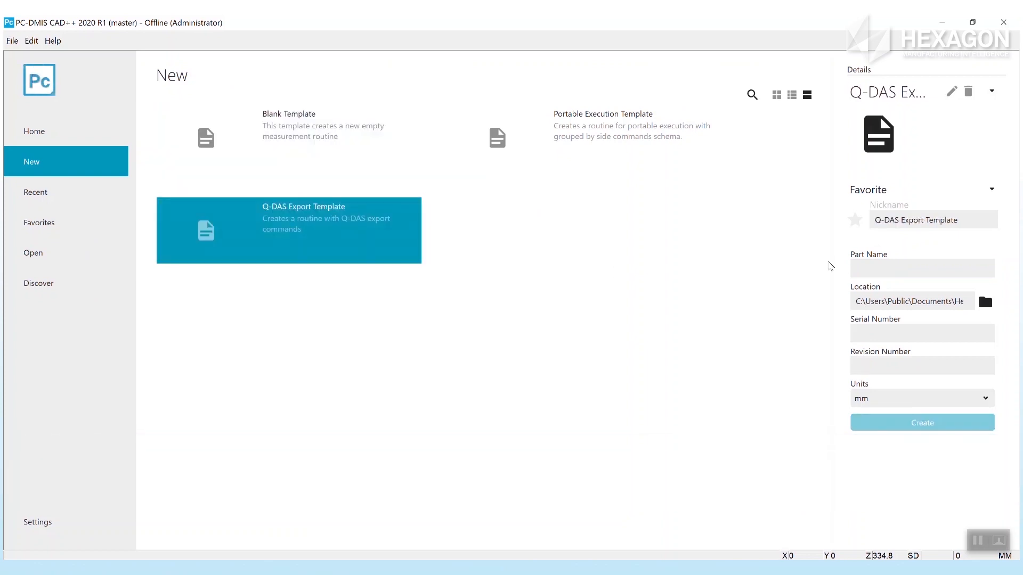
type("Te")
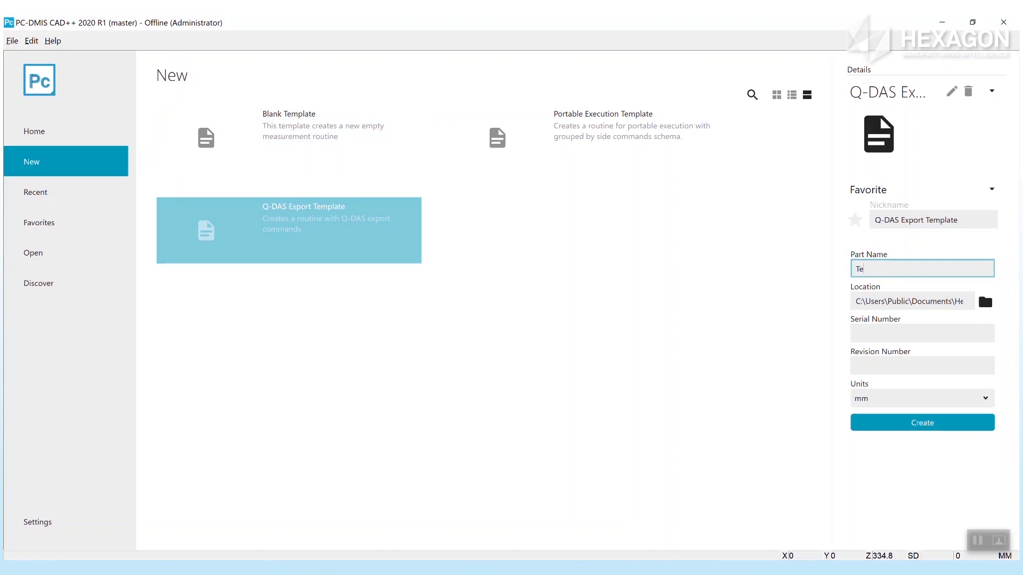
type("Test QDAS")
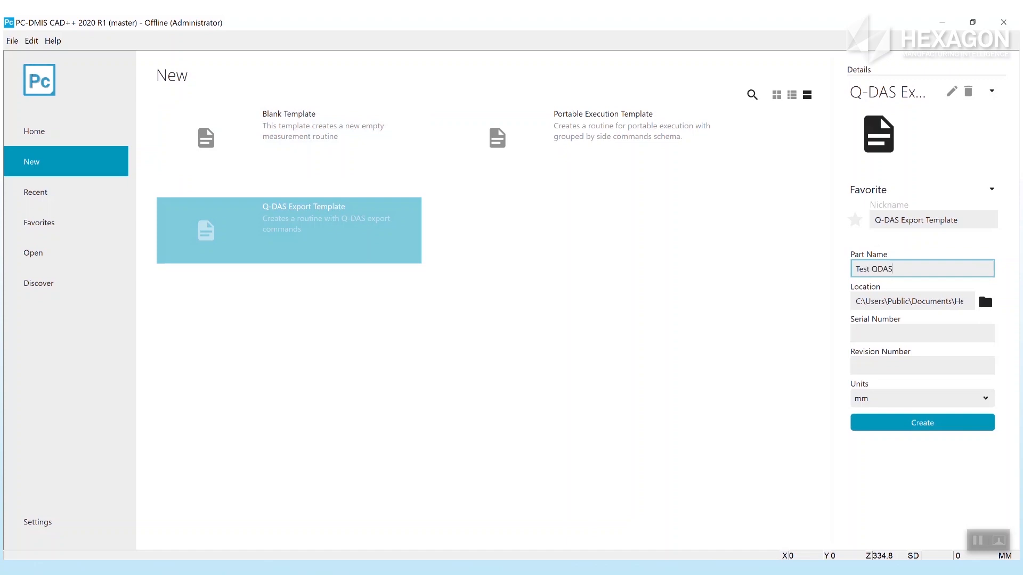
left_click(922, 332)
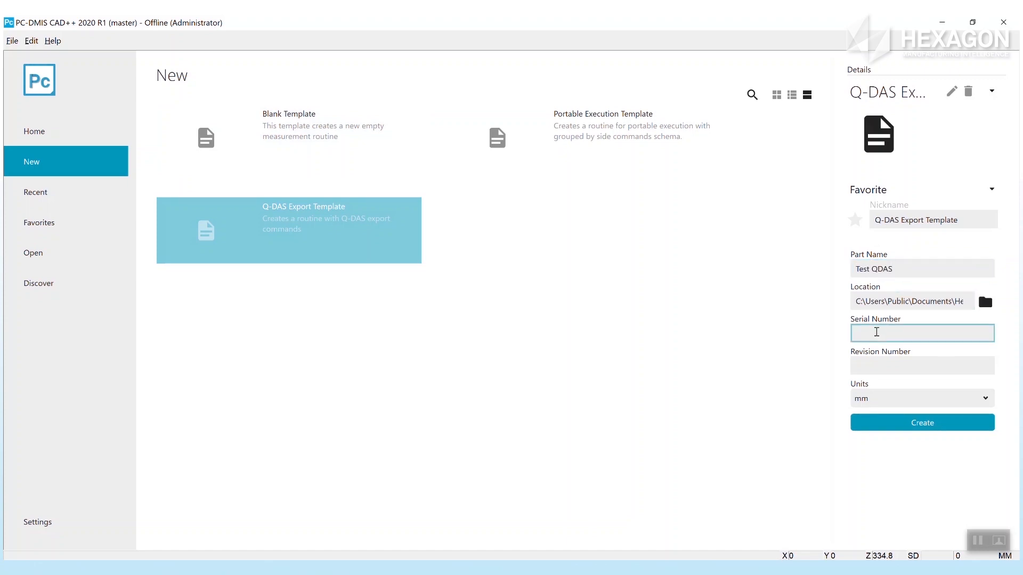
type("789")
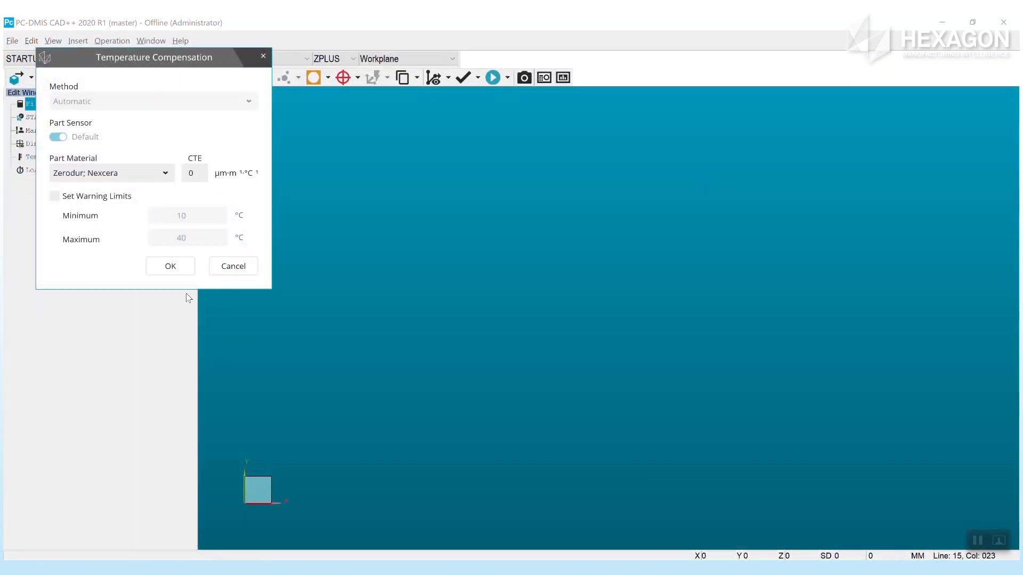
Accept the Temperature Compensation and Probe Utilities settings so Test QDAS opens.
left_click(169, 265)
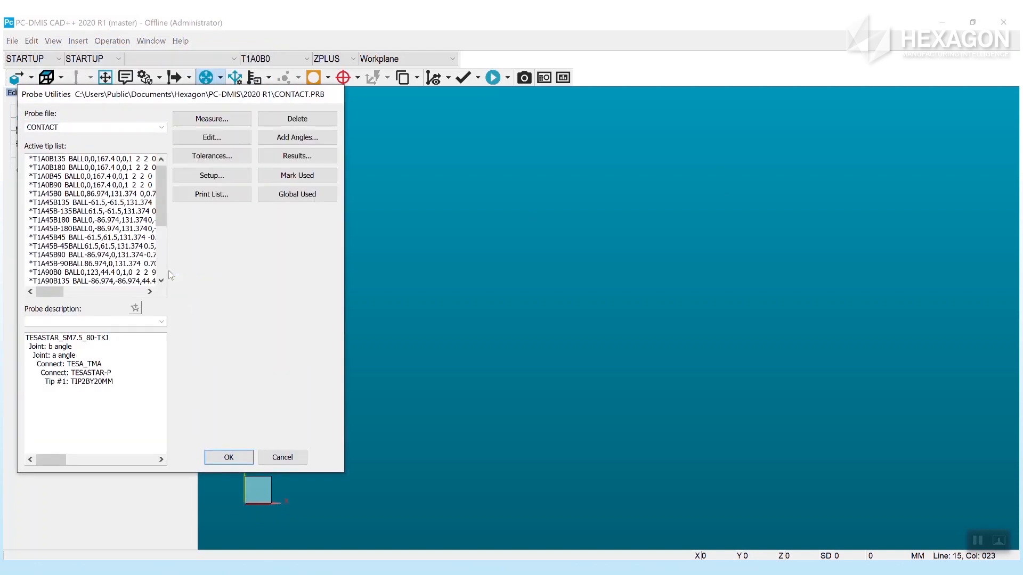
left_click(211, 174)
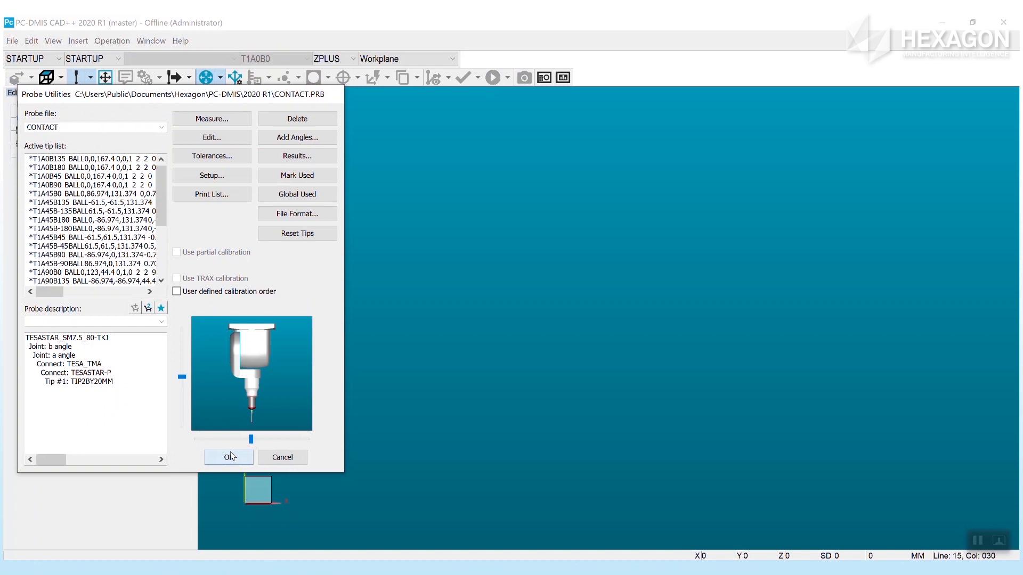
left_click(228, 457)
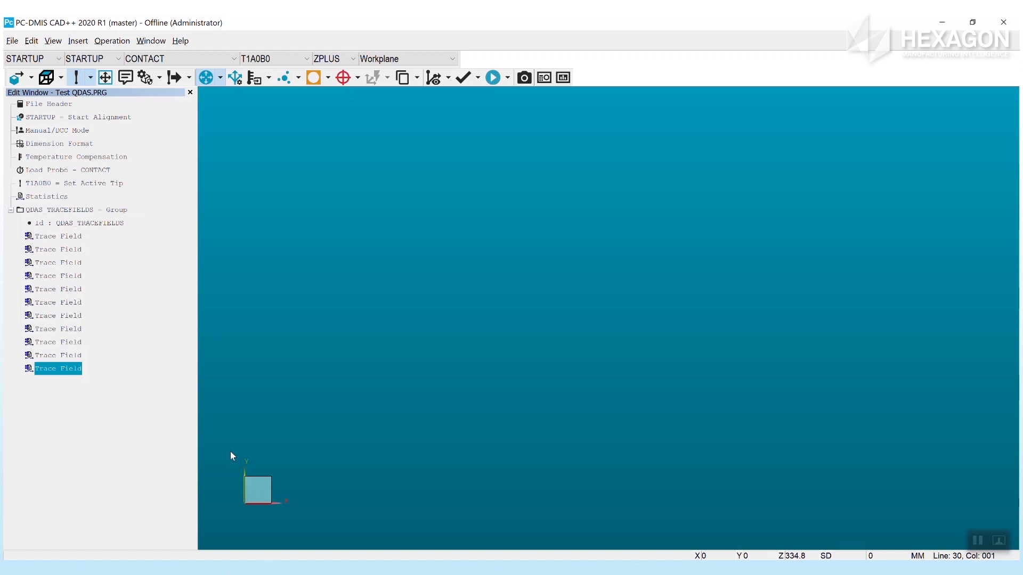
mouse_move(110, 261)
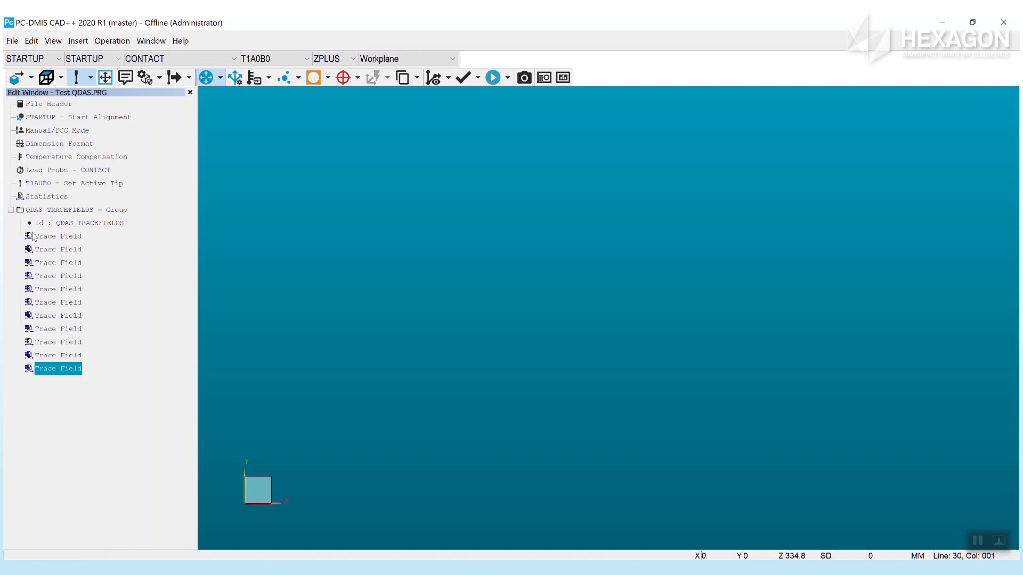
left_click(10, 41)
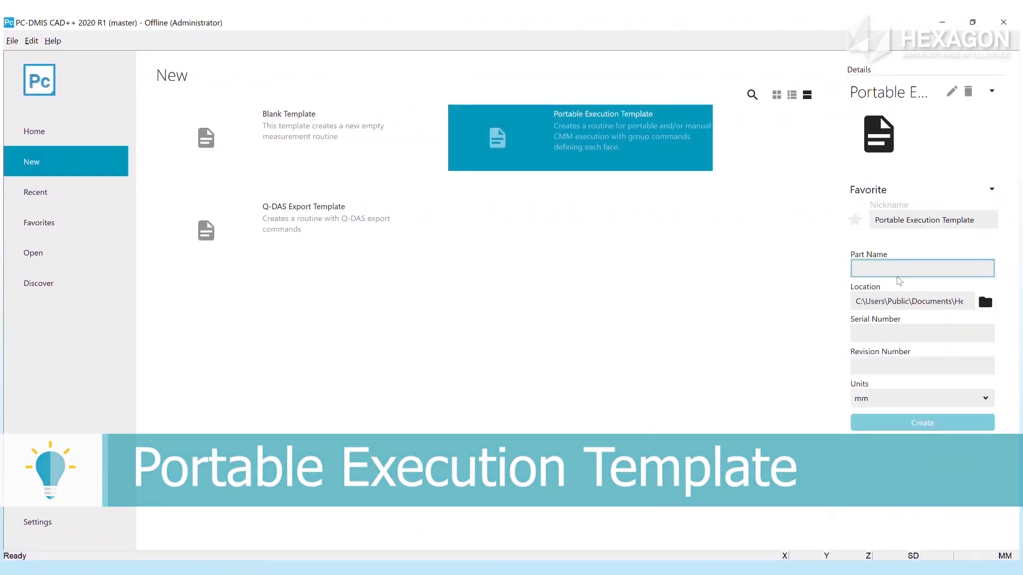
Create the Portable Example routine with serial 123, accepting temperature and probe settings.
type("Portable Ex")
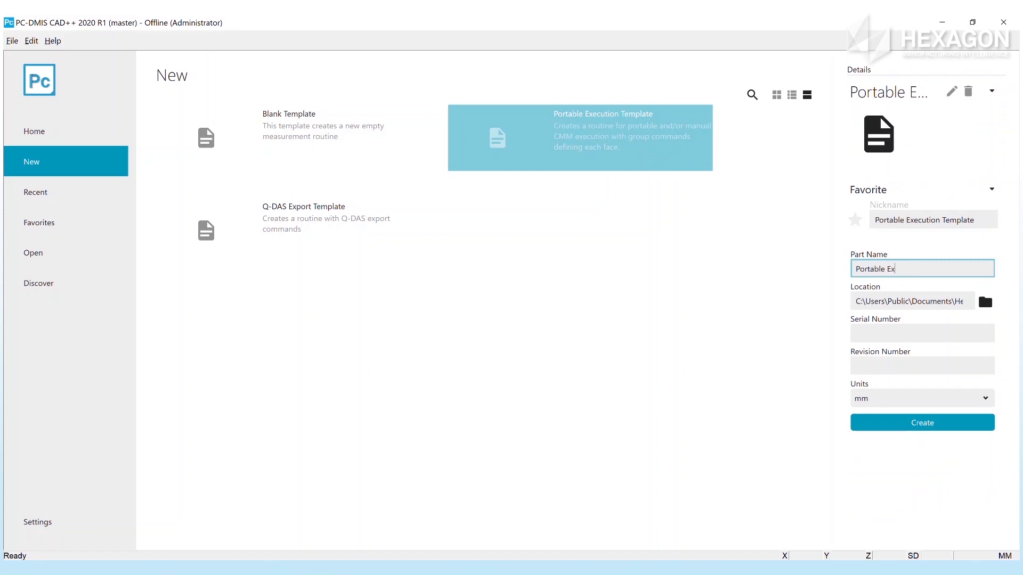
type("123")
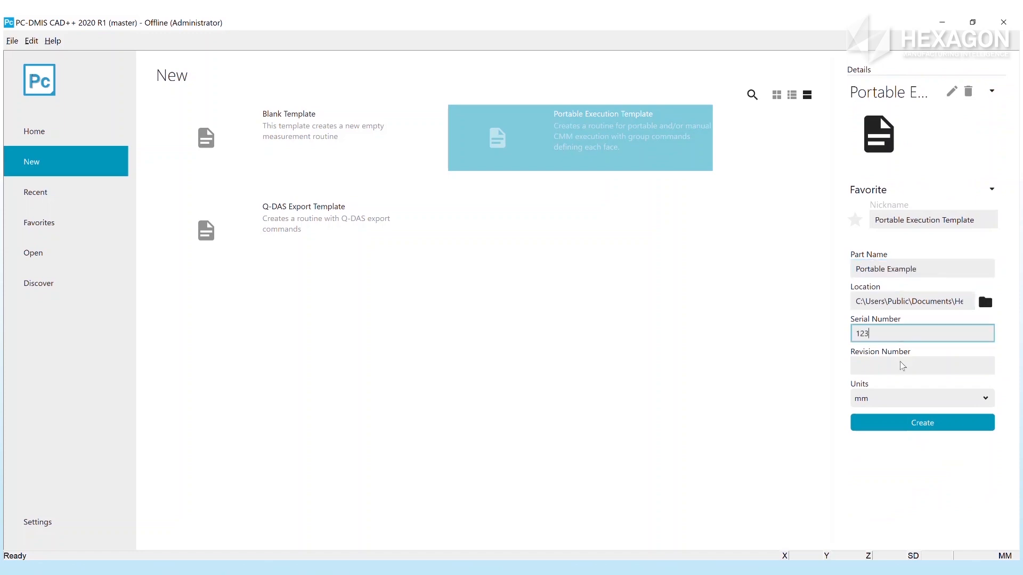
left_click(921, 422)
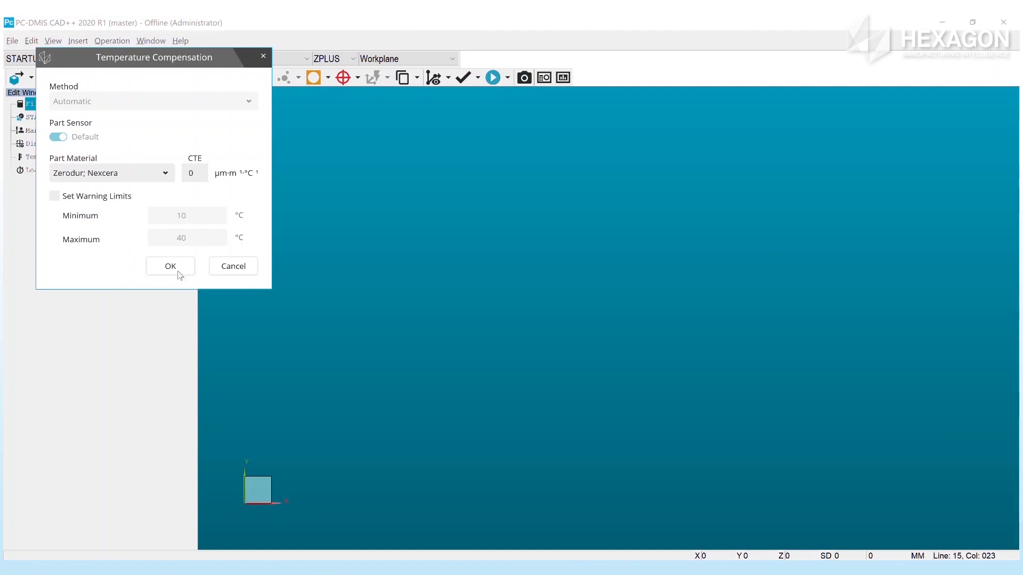
left_click(171, 265)
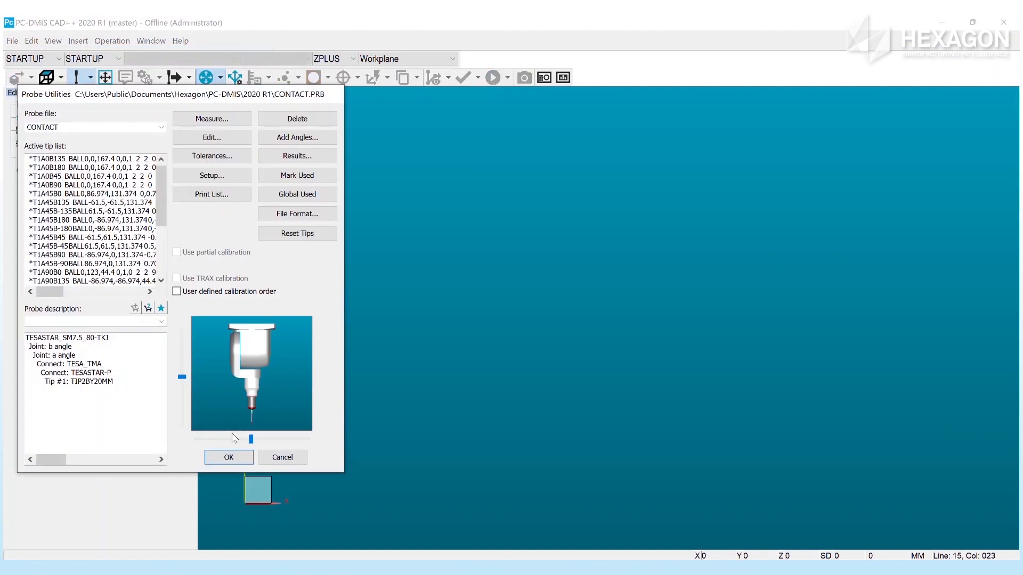
left_click(228, 457)
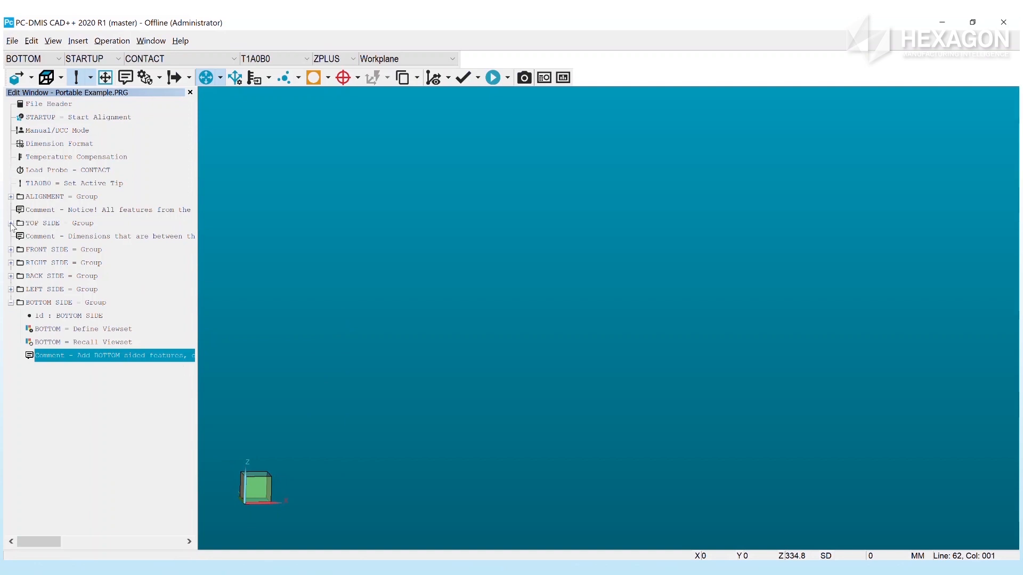
Expand the TOP SIDE group and the next side group in the routine.
left_click(11, 223)
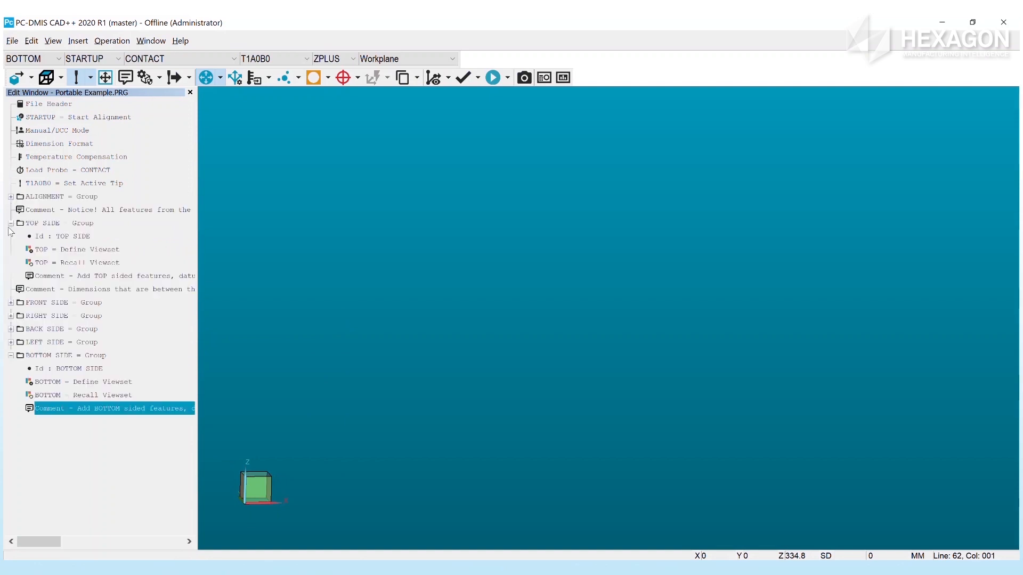
left_click(10, 302)
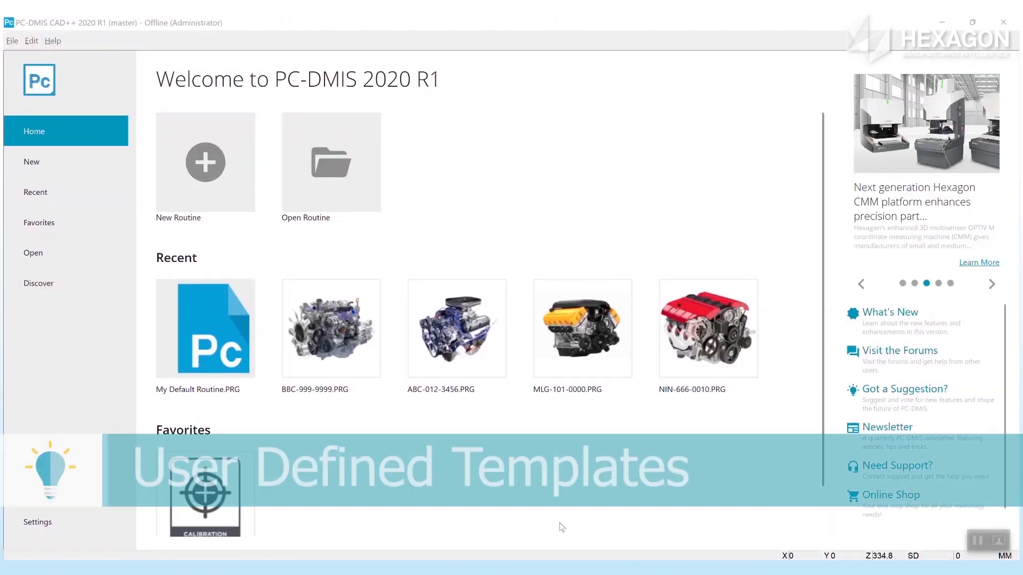
Add My Default Routine as a template described 'Adds statistic connect and external alignment'.
left_click(242, 288)
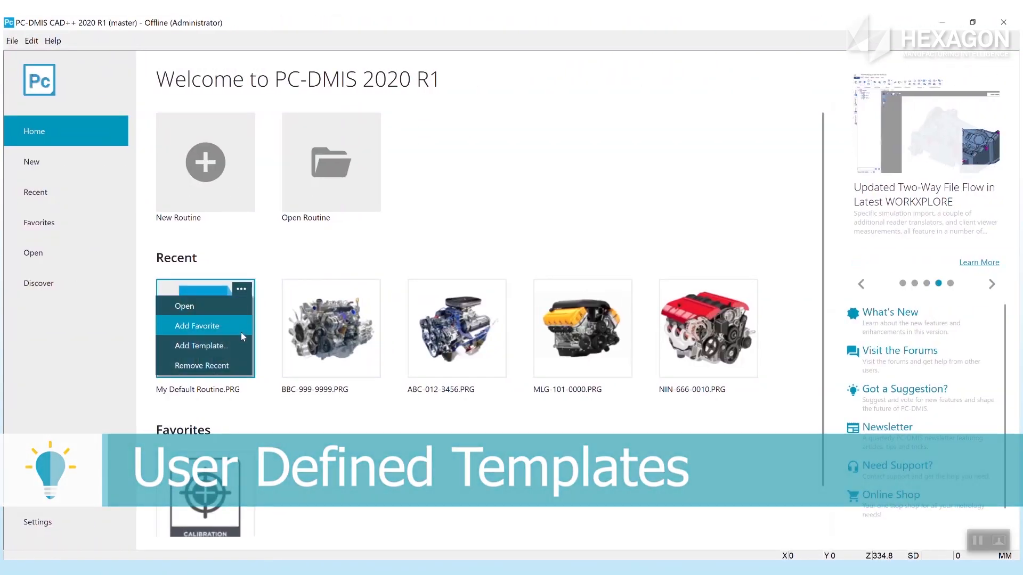
left_click(201, 345)
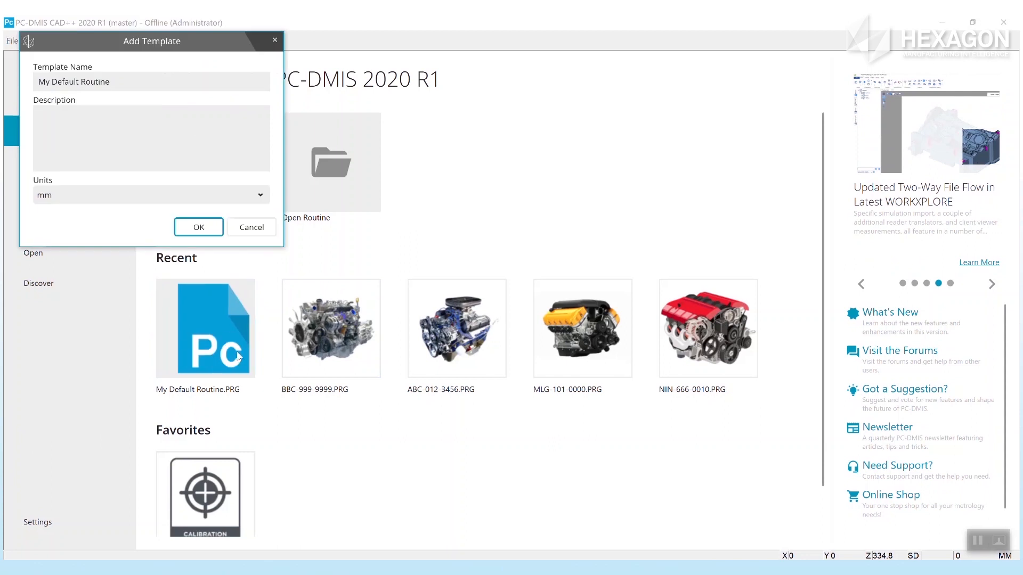
type("Adds")
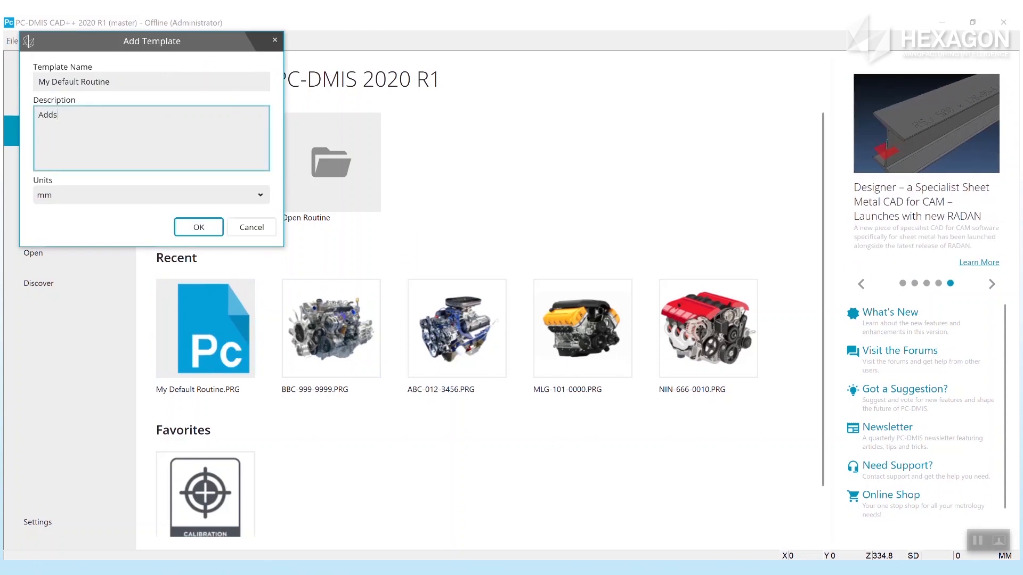
type("statistic connect and external align")
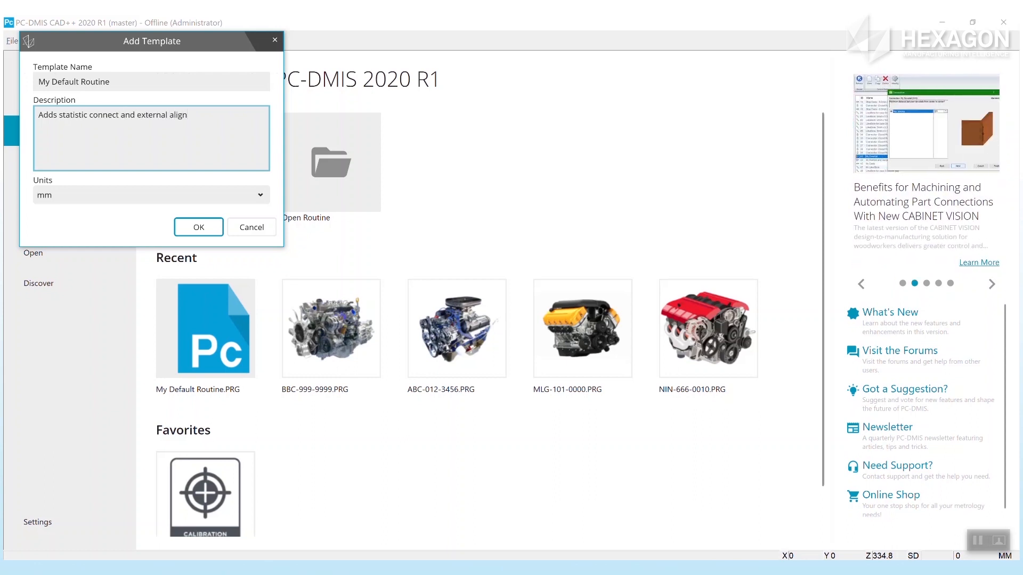
left_click(198, 227)
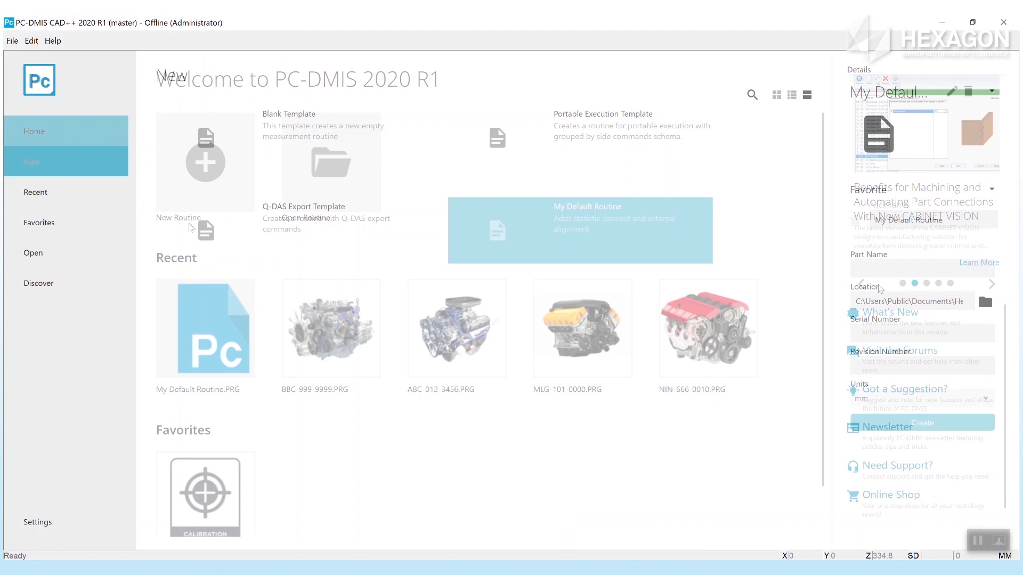
Create the New Part routine from My Default Routine with revision 4, accepting the probe setup.
left_click(31, 160)
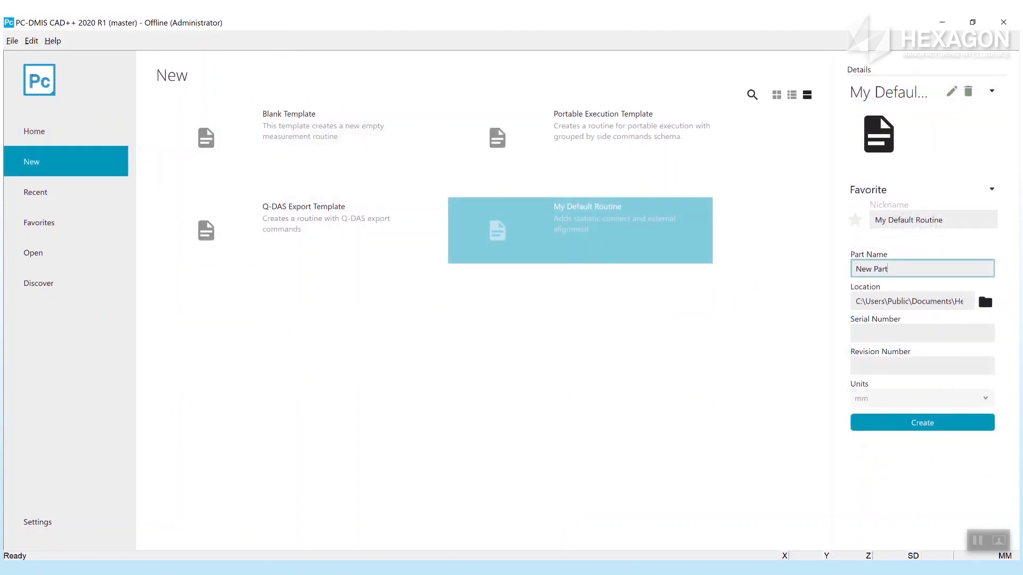
type("4")
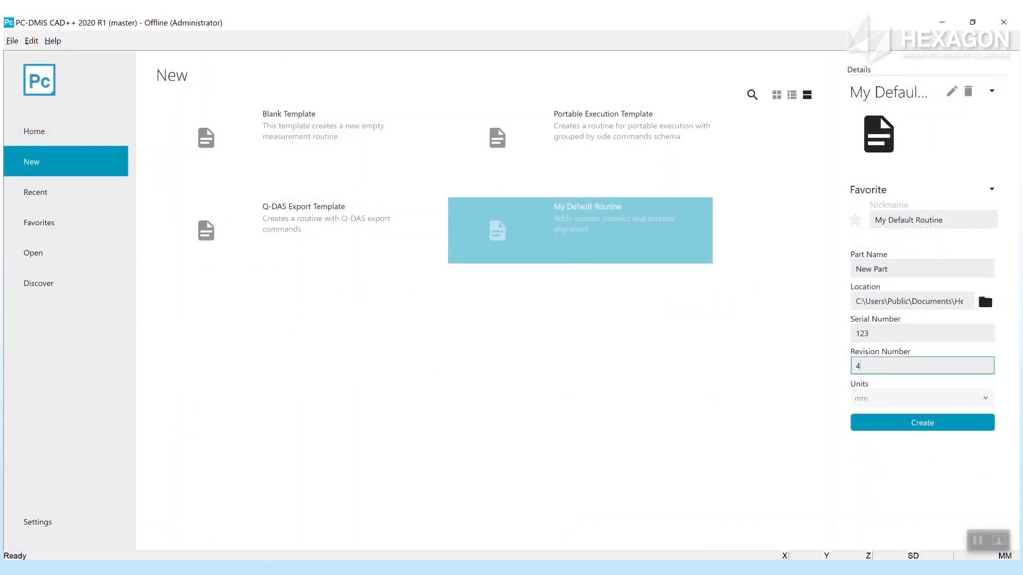
left_click(921, 422)
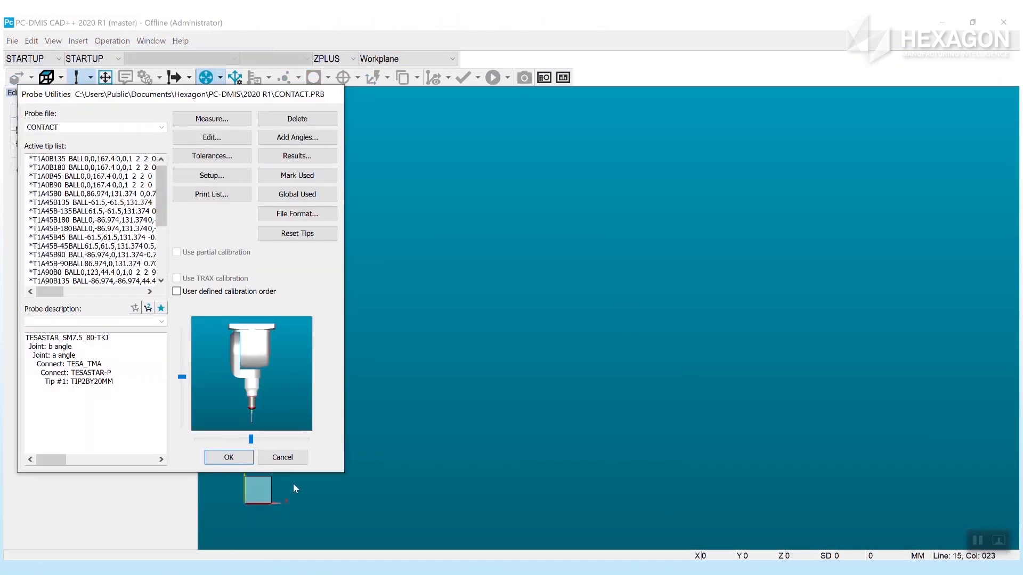
left_click(228, 458)
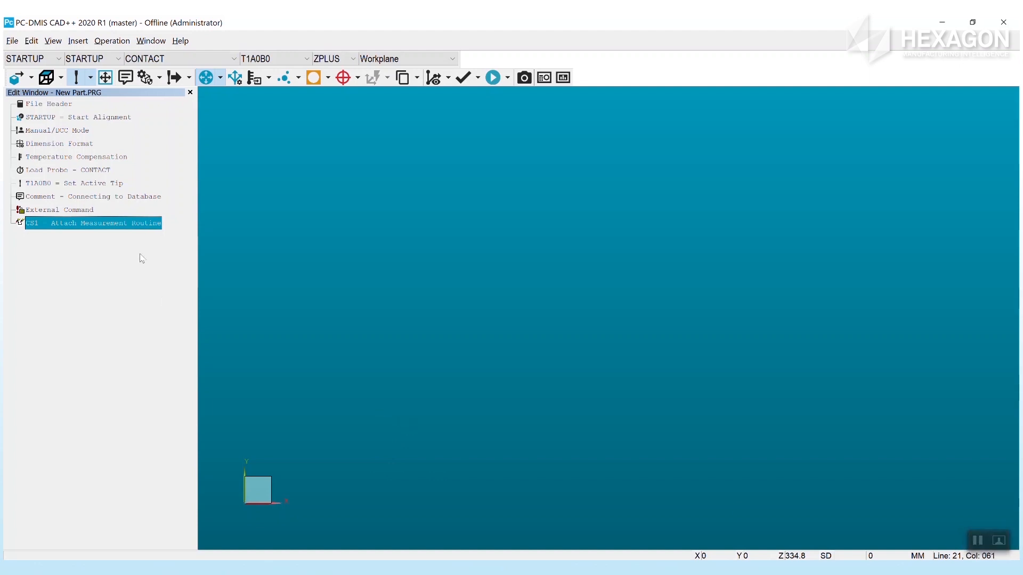
mouse_move(92, 200)
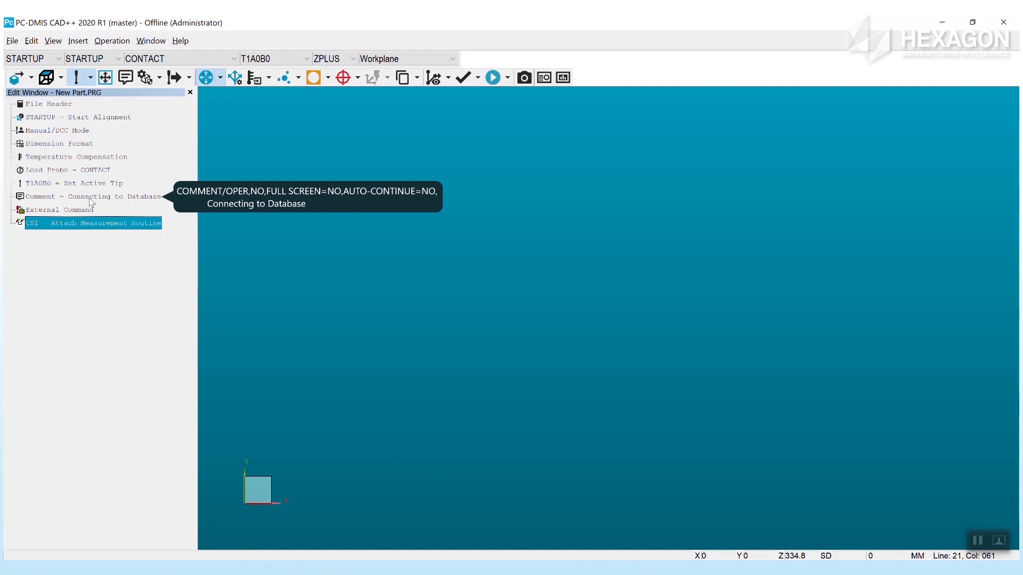
left_click(92, 196)
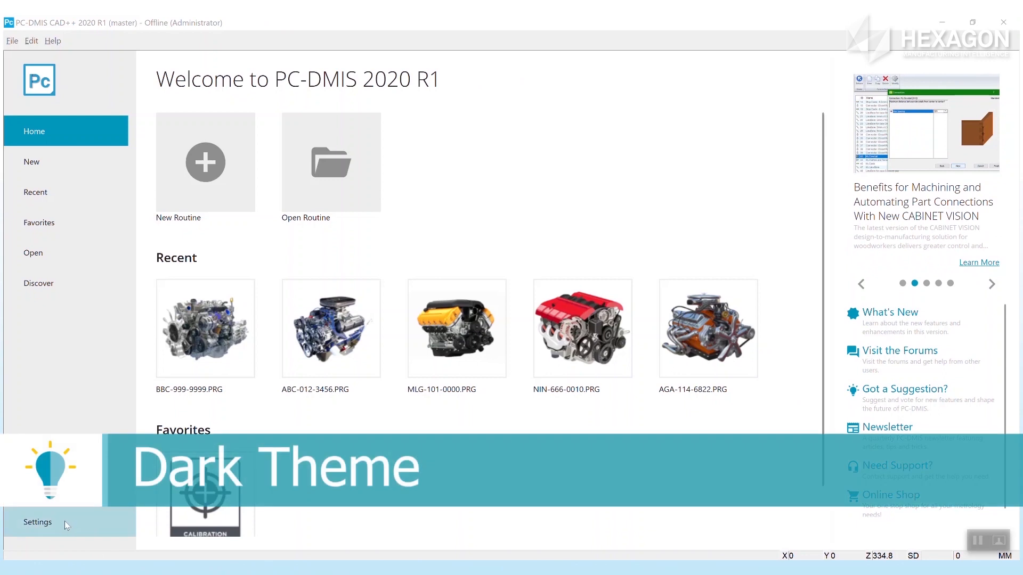
Set the Current Theme to Dark in the home page Settings.
left_click(37, 522)
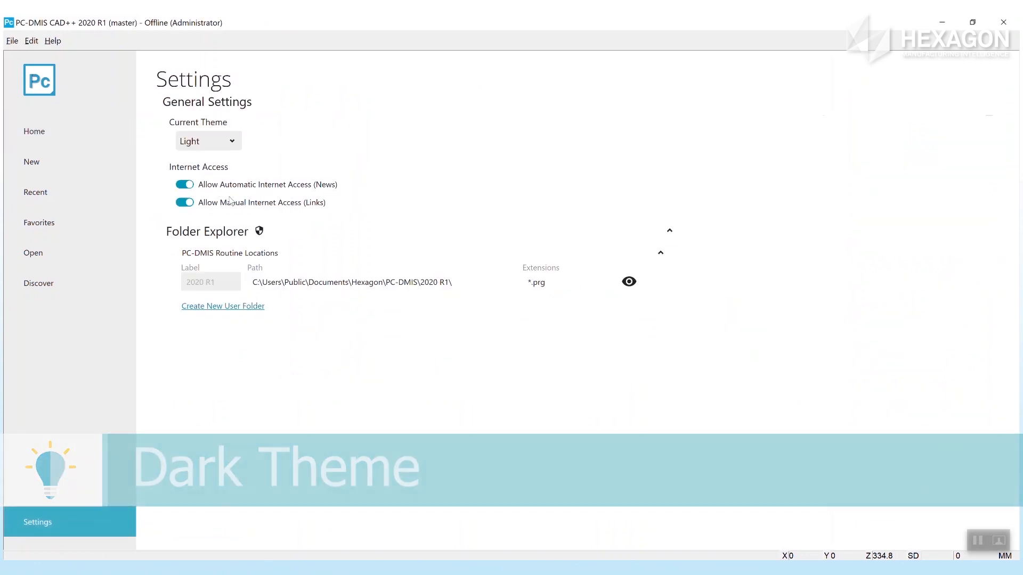
left_click(208, 141)
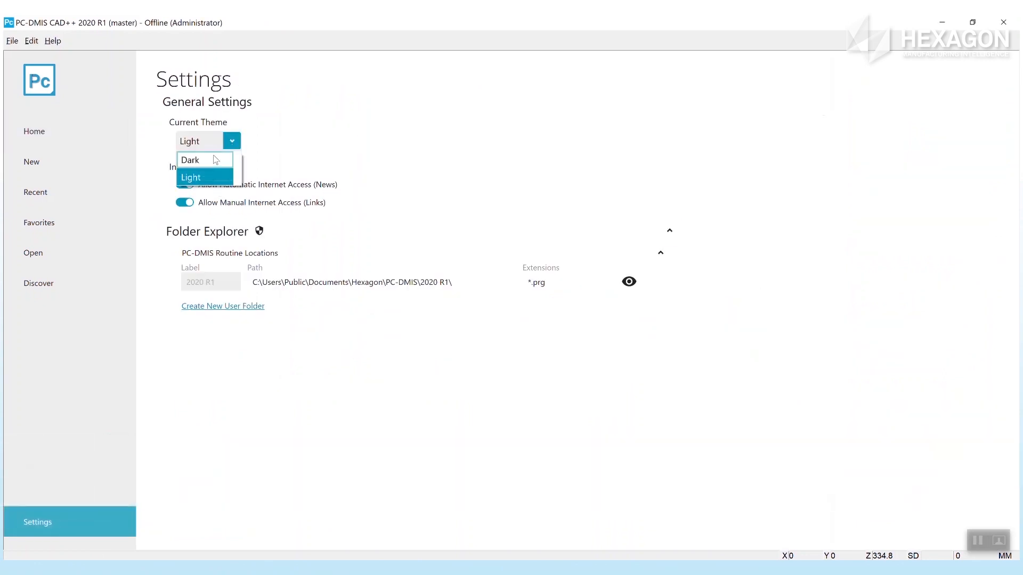
left_click(190, 160)
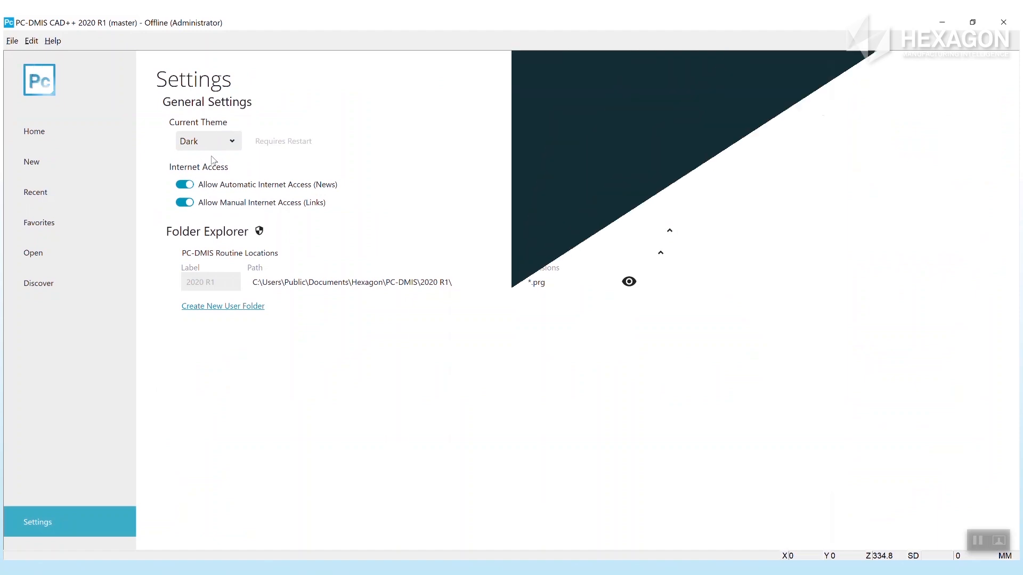
left_click(39, 283)
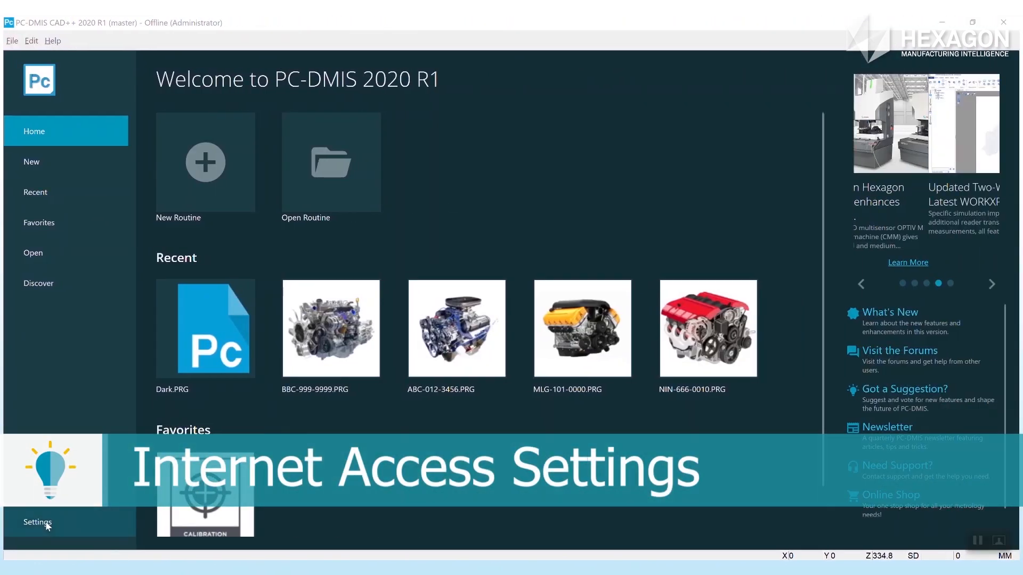
Switch off Allow Automatic and Allow Manual Internet Access in Settings.
left_click(37, 522)
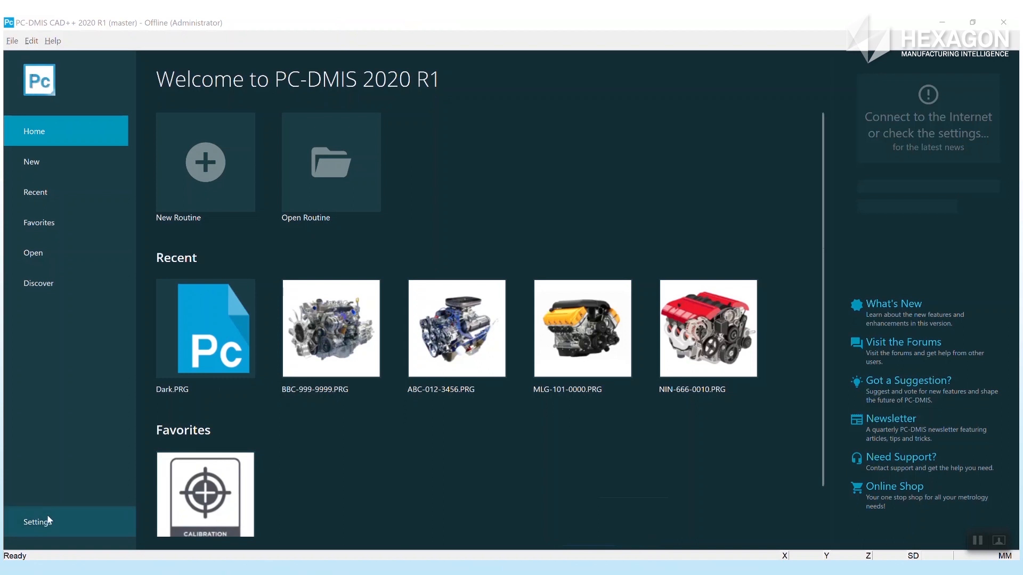
left_click(37, 521)
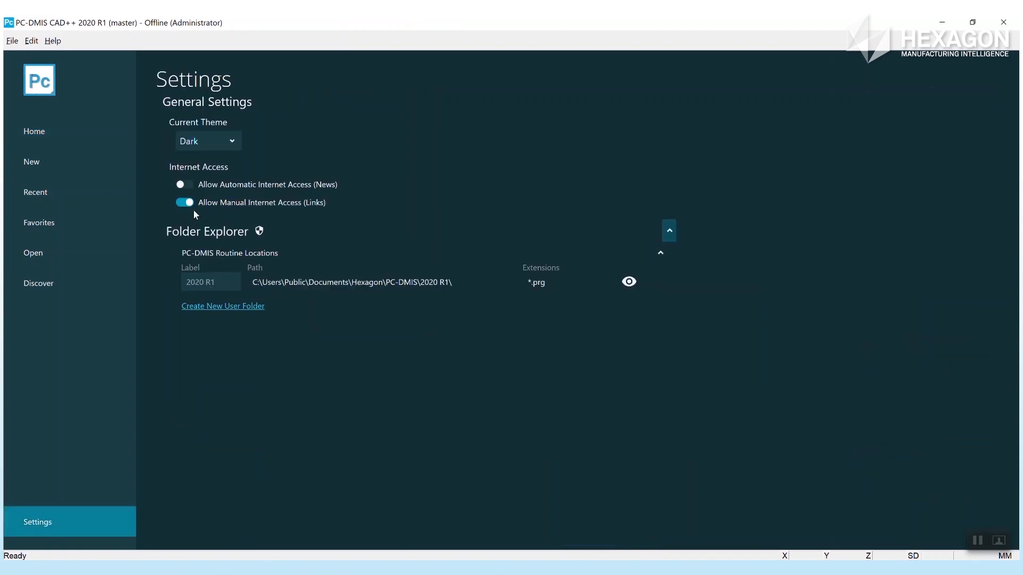
left_click(183, 203)
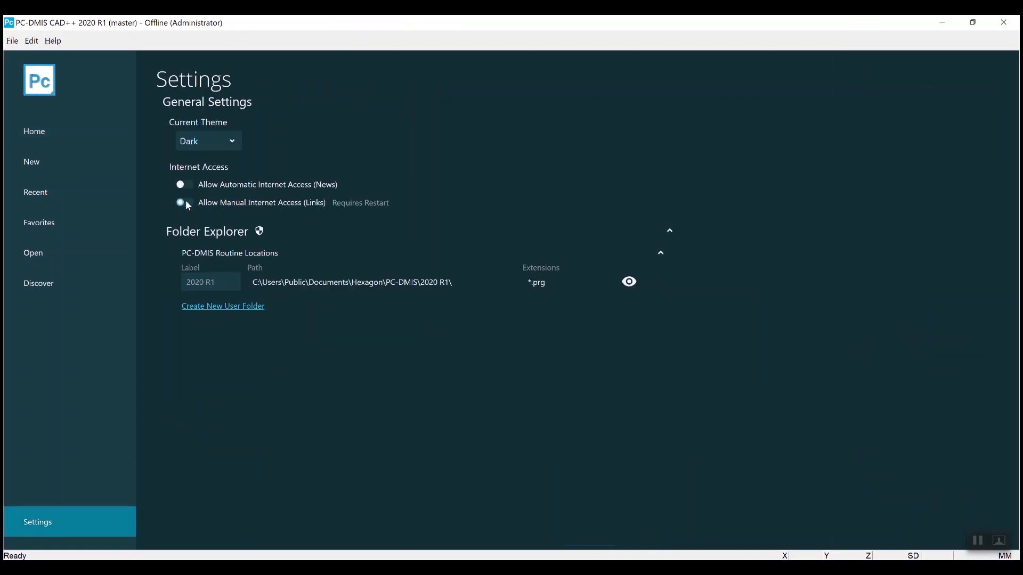
Check the Home page and the Discover page, which now prompts to connect.
left_click(35, 131)
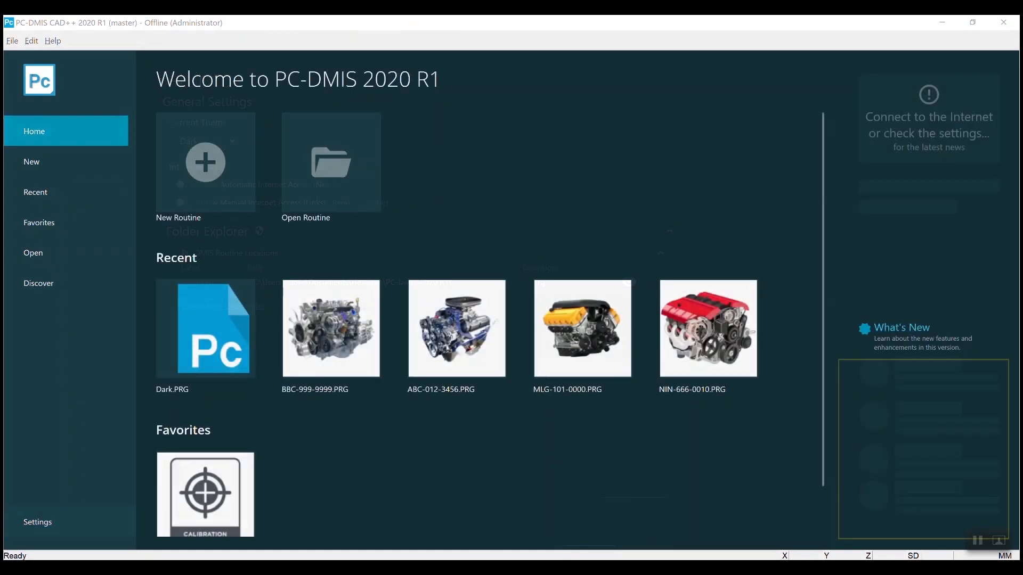
left_click(38, 283)
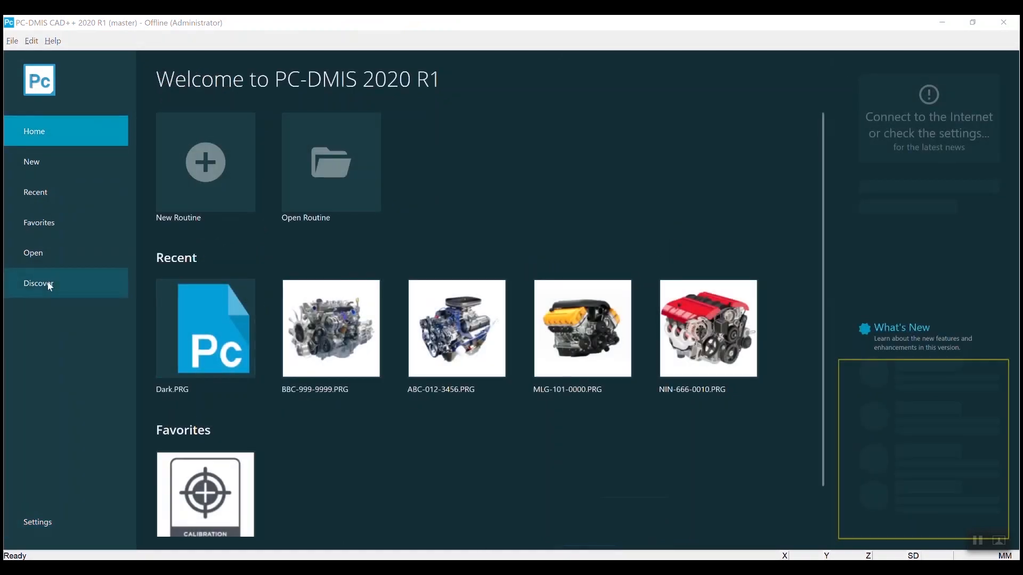
left_click(38, 284)
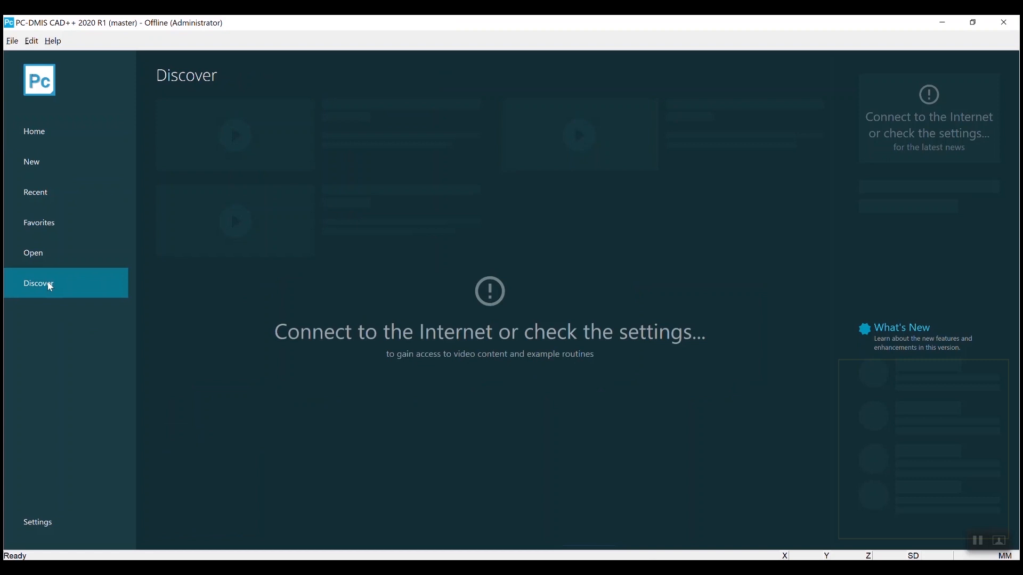
left_click(34, 131)
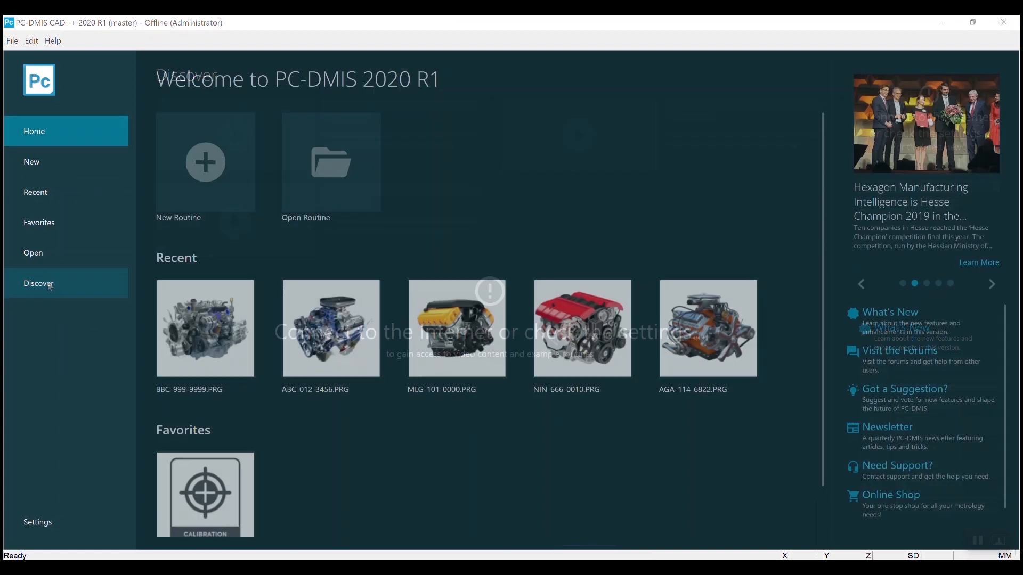